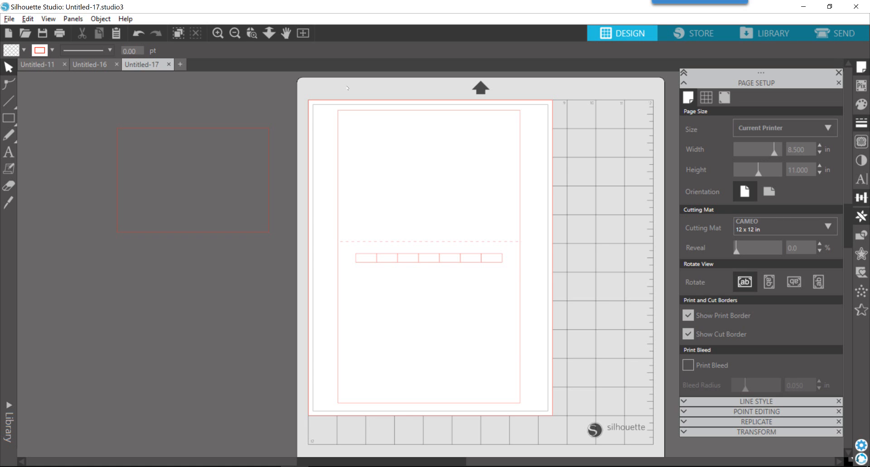
{"action": "mouse_move", "coordinate": [455, 16]}
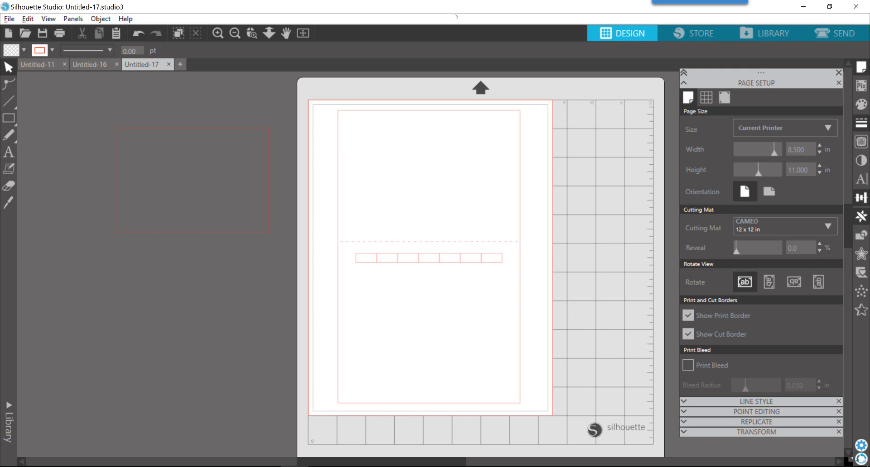
{"action": "mouse_move", "coordinate": [688, 86]}
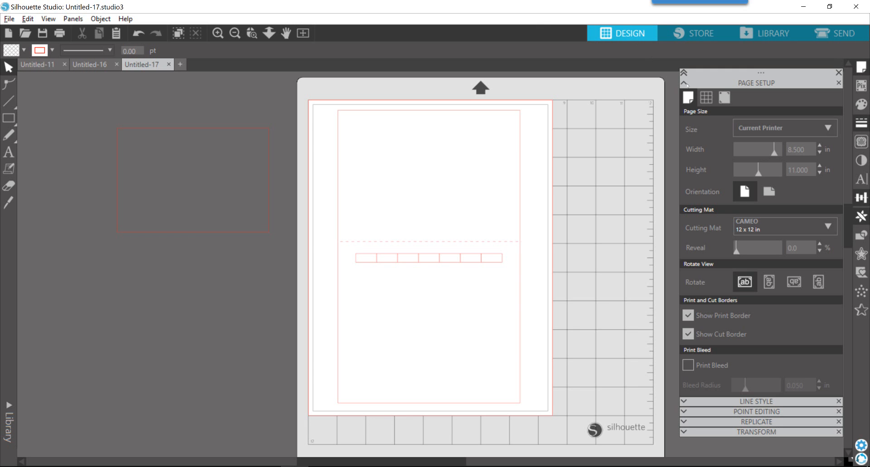
{"action": "mouse_move", "coordinate": [753, 94]}
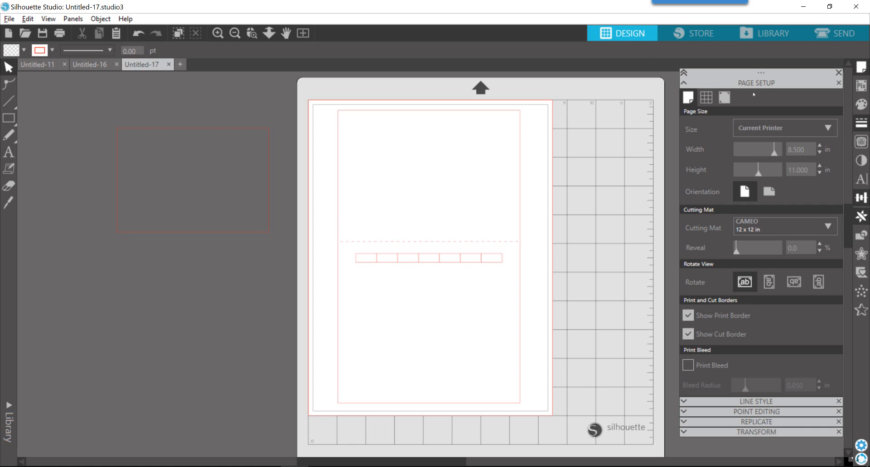
{"action": "mouse_move", "coordinate": [681, 138]}
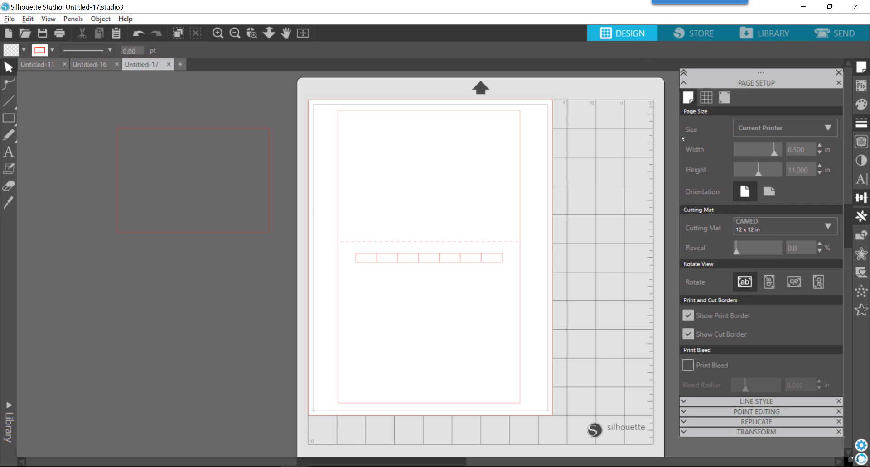
{"action": "mouse_move", "coordinate": [690, 136]}
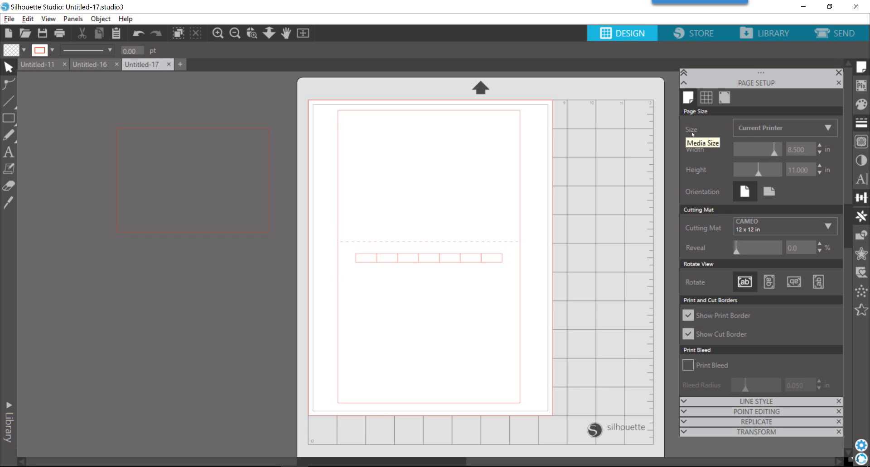
- Set the page size to Letter (8.5 x 11.0 in) in Page Setup
{"action": "left_click", "coordinate": [782, 128]}
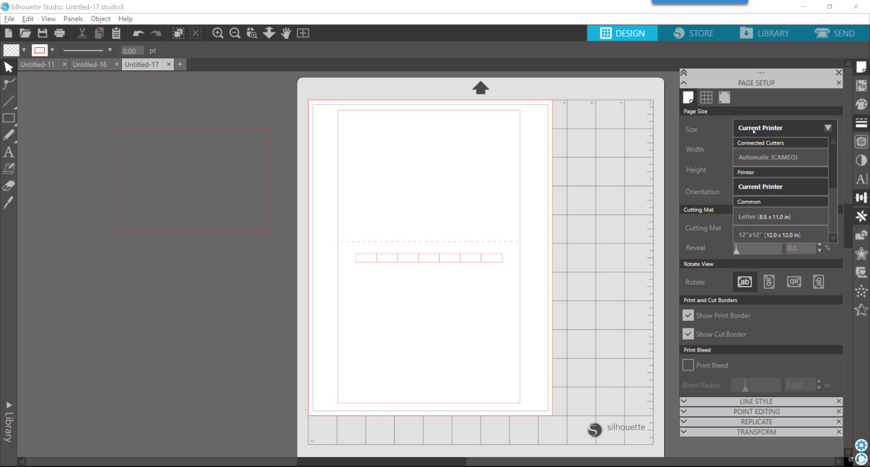
{"action": "left_click", "coordinate": [764, 216]}
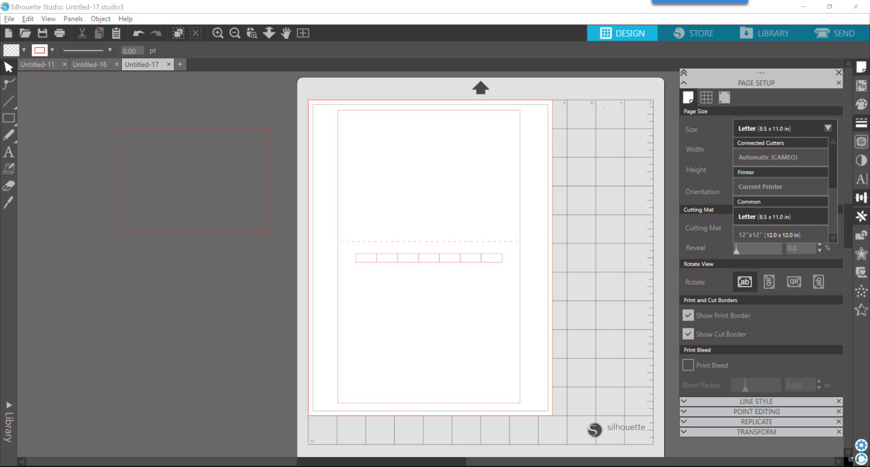
{"action": "left_click", "coordinate": [778, 216]}
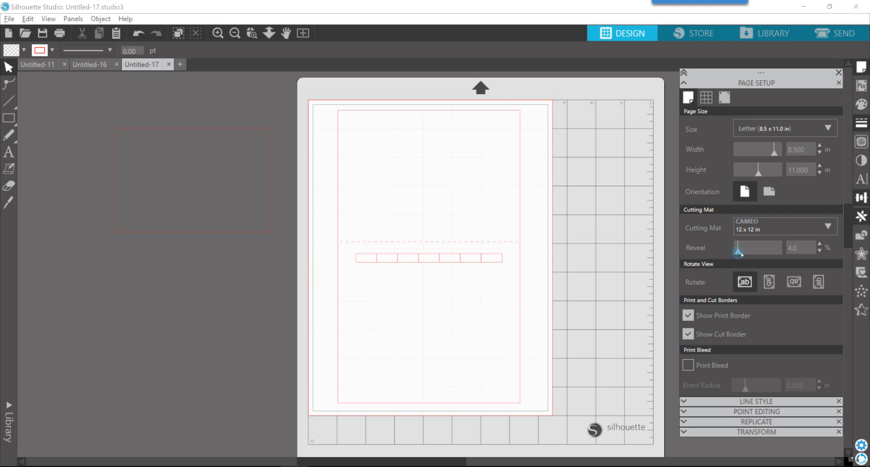
{"action": "left_click_drag", "start_coordinate": [739, 248], "coordinate": [759, 249]}
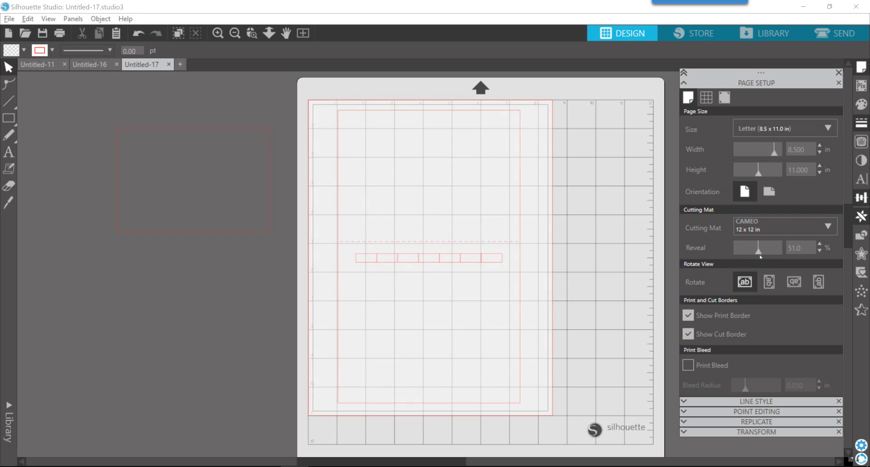
{"action": "left_click_drag", "start_coordinate": [756, 249], "coordinate": [764, 248]}
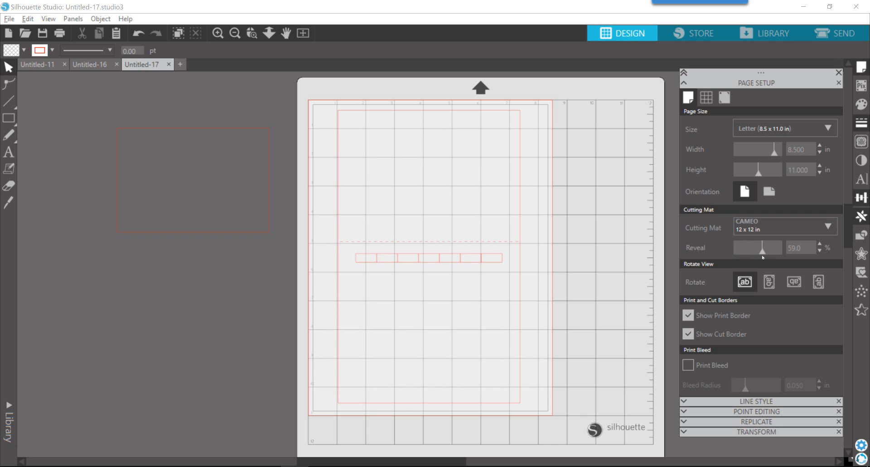
{"action": "left_click_drag", "start_coordinate": [772, 248], "coordinate": [747, 248]}
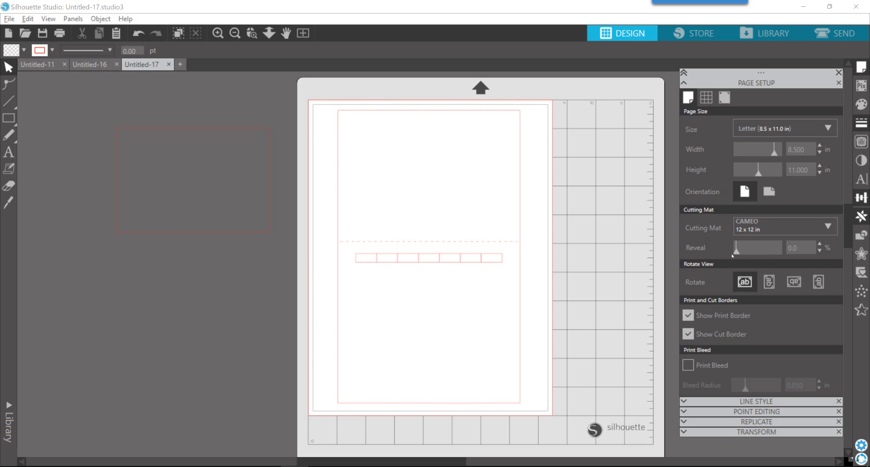
{"action": "mouse_move", "coordinate": [652, 292]}
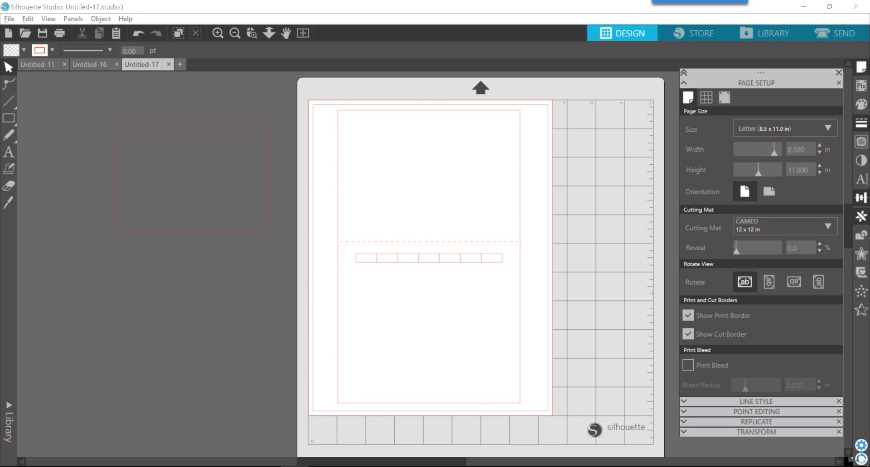
{"action": "mouse_move", "coordinate": [683, 348]}
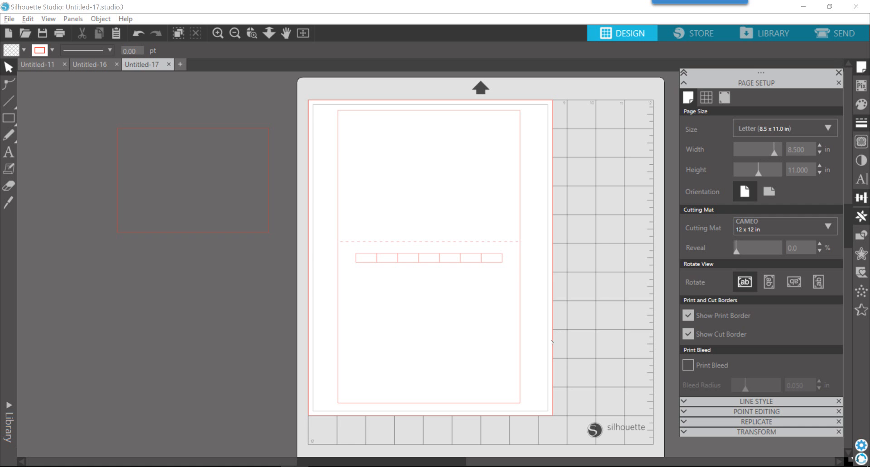
{"action": "mouse_move", "coordinate": [336, 337]}
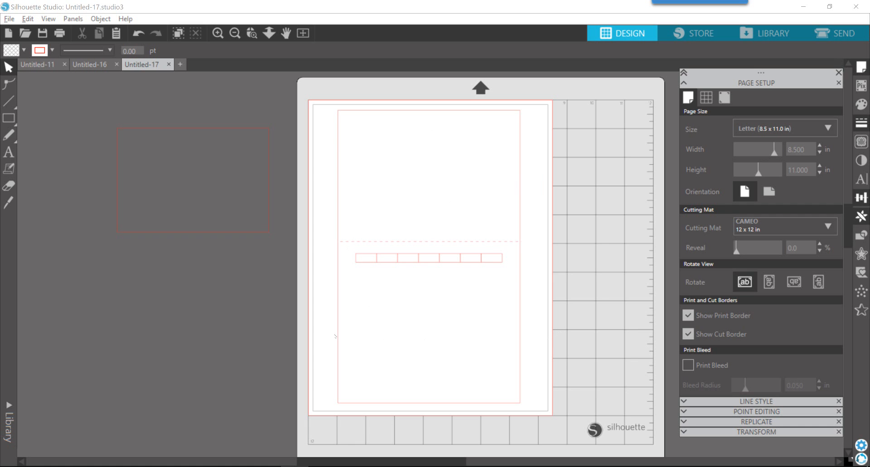
{"action": "mouse_move", "coordinate": [329, 354]}
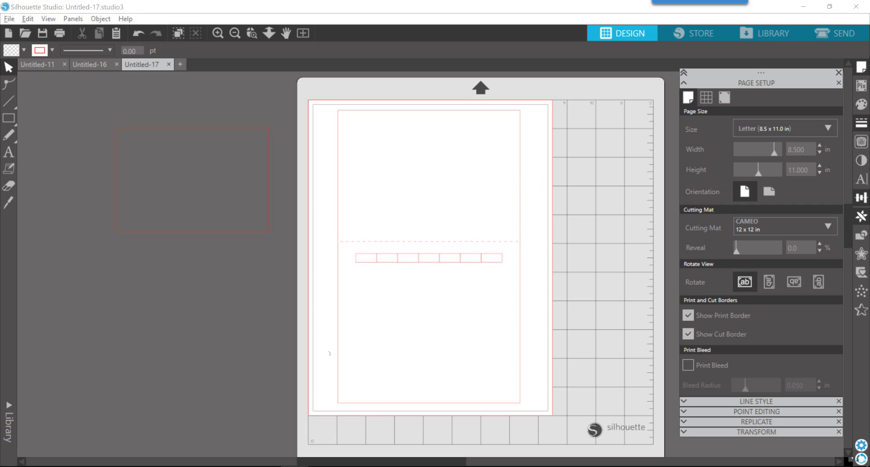
{"action": "mouse_move", "coordinate": [547, 272]}
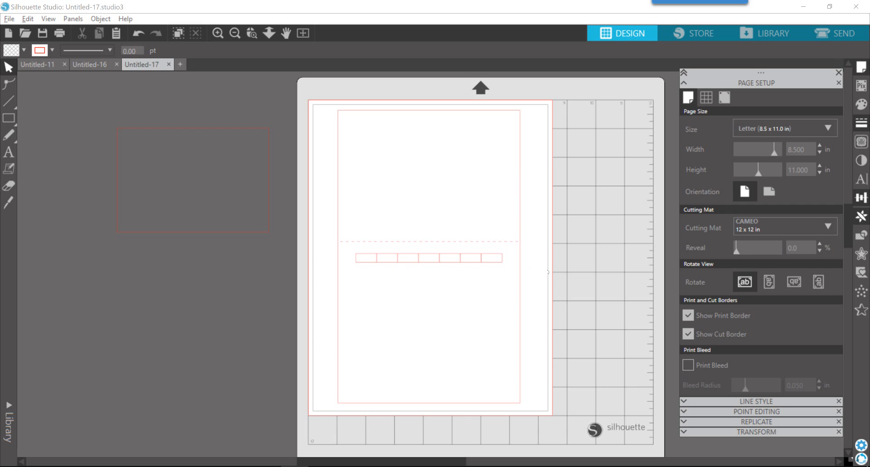
{"action": "mouse_move", "coordinate": [548, 298]}
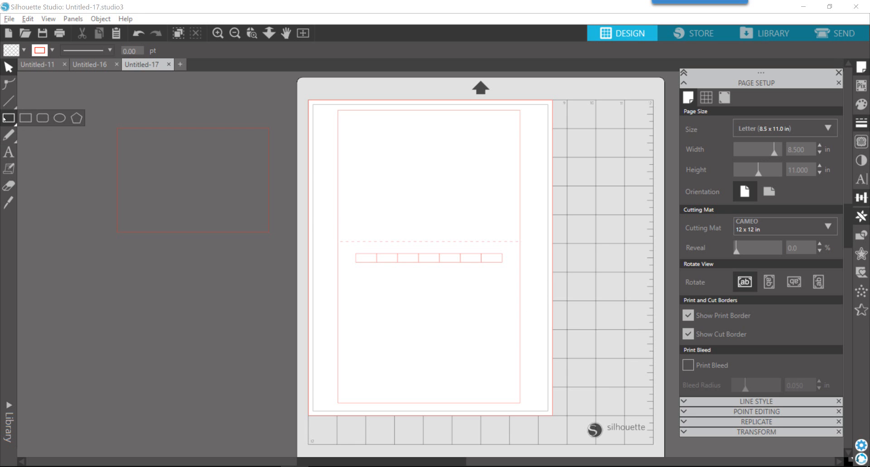
{"action": "mouse_move", "coordinate": [8, 118]}
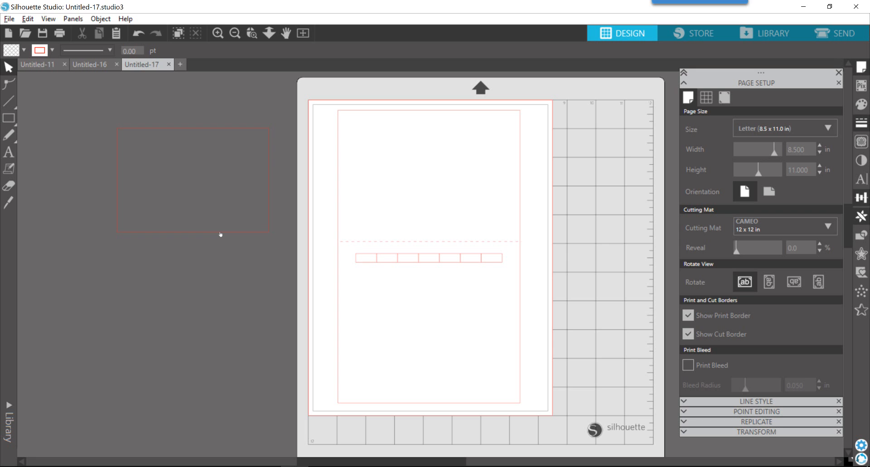
- Move the spare pasteboard rectangle onto the page as the top photo box
{"action": "left_click", "coordinate": [8, 101]}
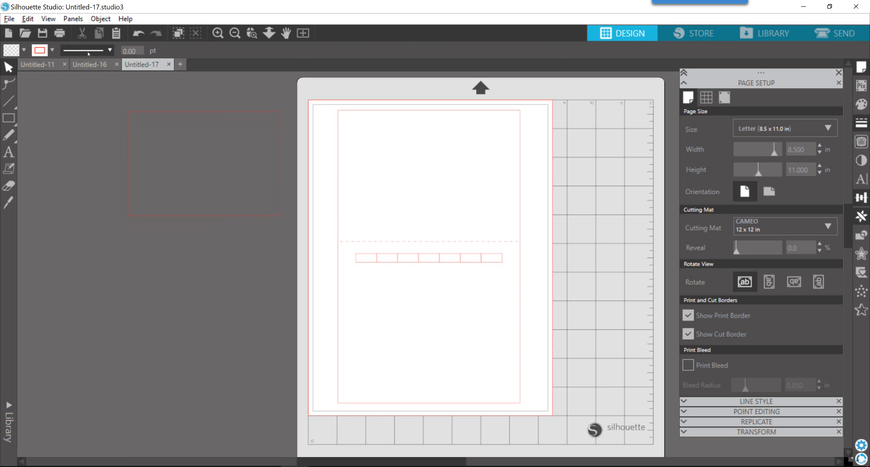
{"action": "left_click", "coordinate": [108, 50]}
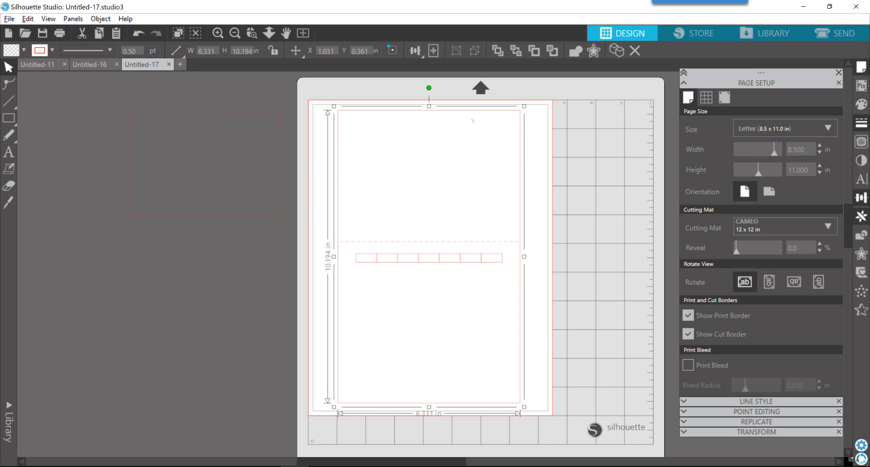
{"action": "mouse_move", "coordinate": [236, 228]}
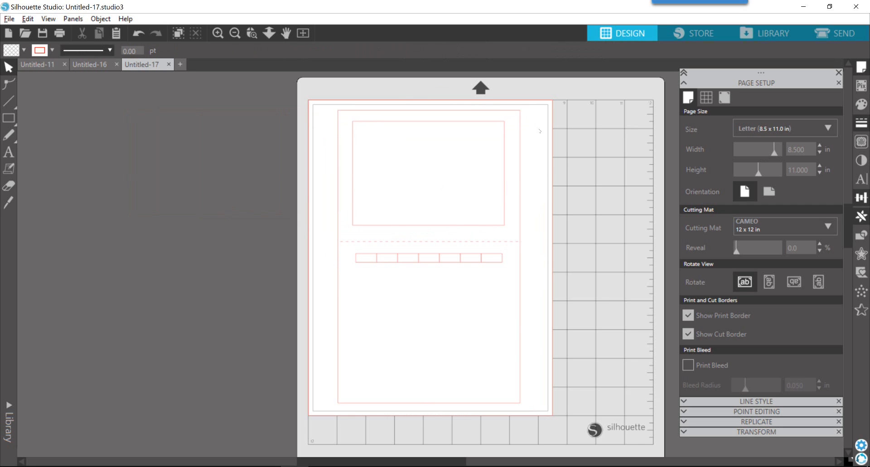
{"action": "mouse_move", "coordinate": [360, 199]}
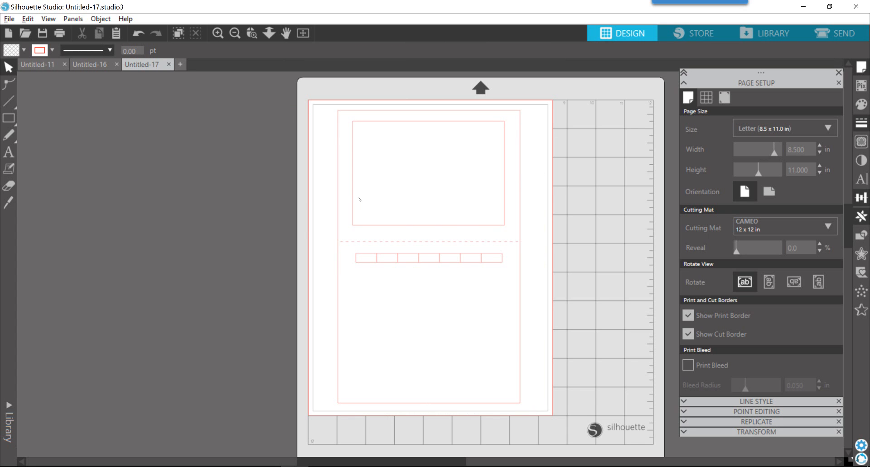
{"action": "mouse_move", "coordinate": [328, 189]}
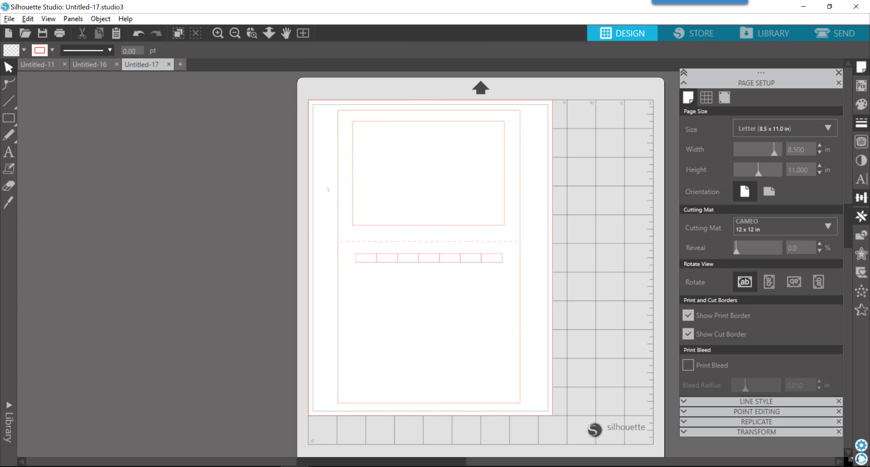
{"action": "mouse_move", "coordinate": [392, 103]}
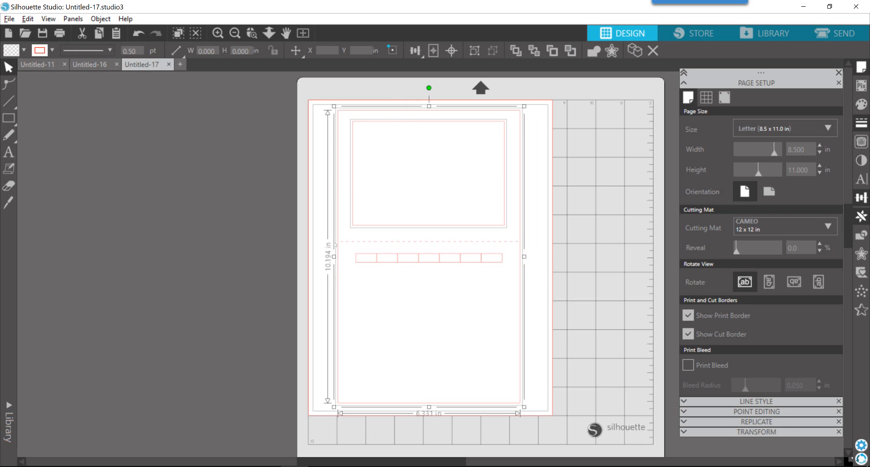
{"action": "mouse_move", "coordinate": [413, 305]}
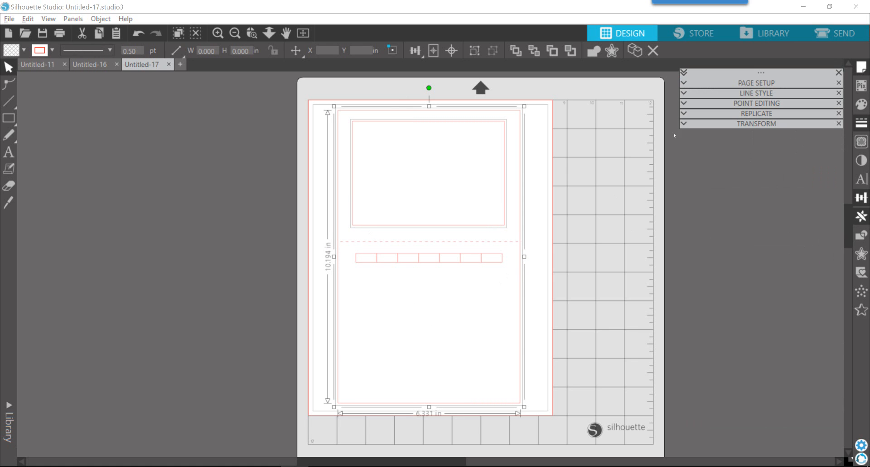
{"action": "left_click", "coordinate": [756, 124]}
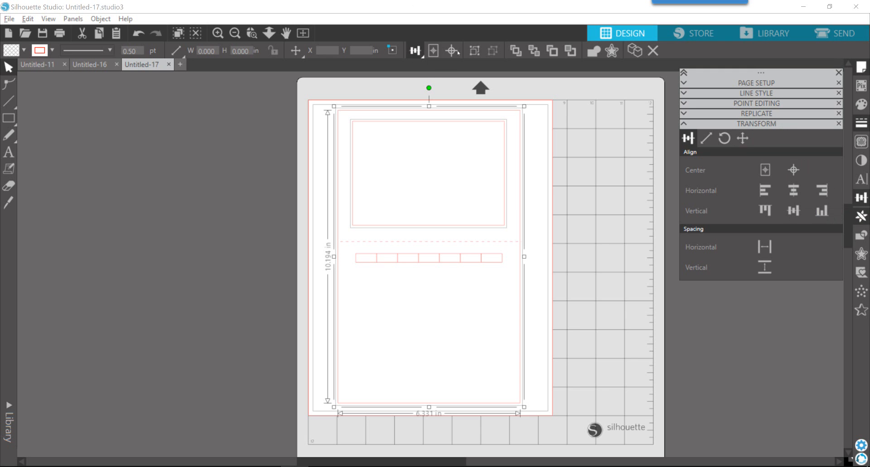
{"action": "left_click", "coordinate": [414, 51]}
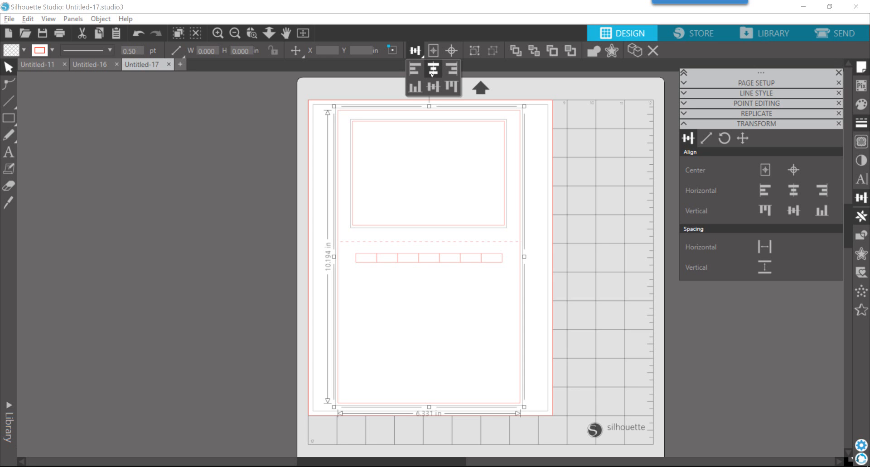
{"action": "mouse_move", "coordinate": [432, 69]}
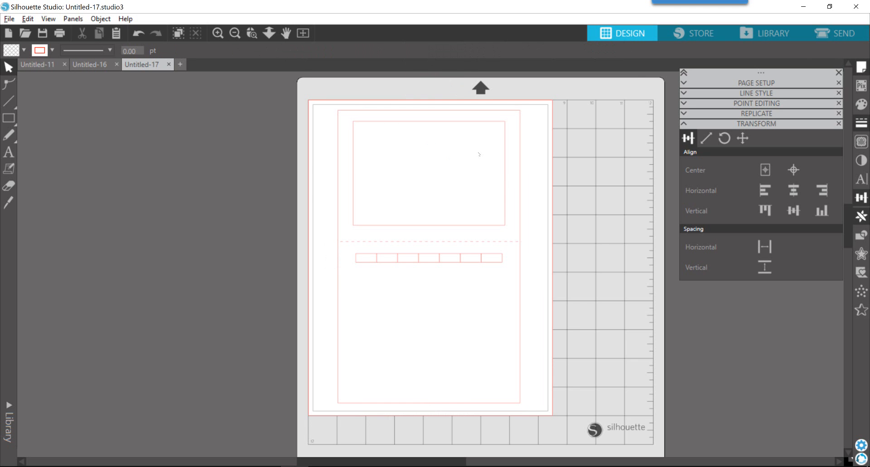
{"action": "mouse_move", "coordinate": [535, 183]}
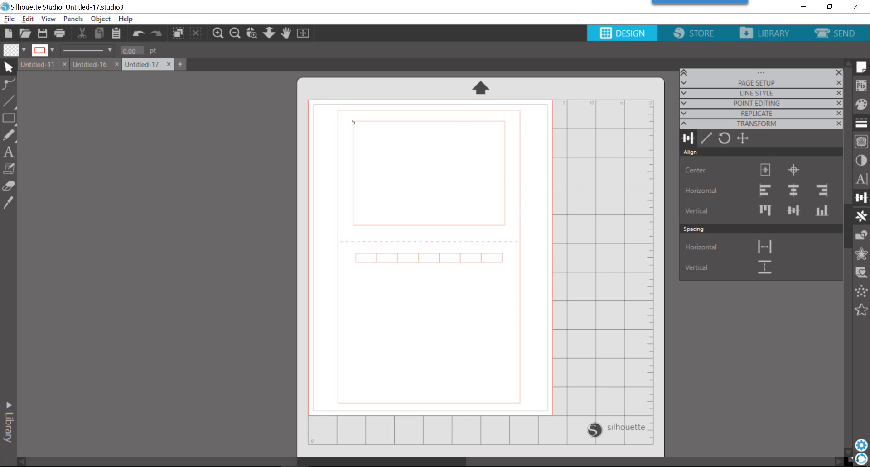
{"action": "mouse_move", "coordinate": [384, 241]}
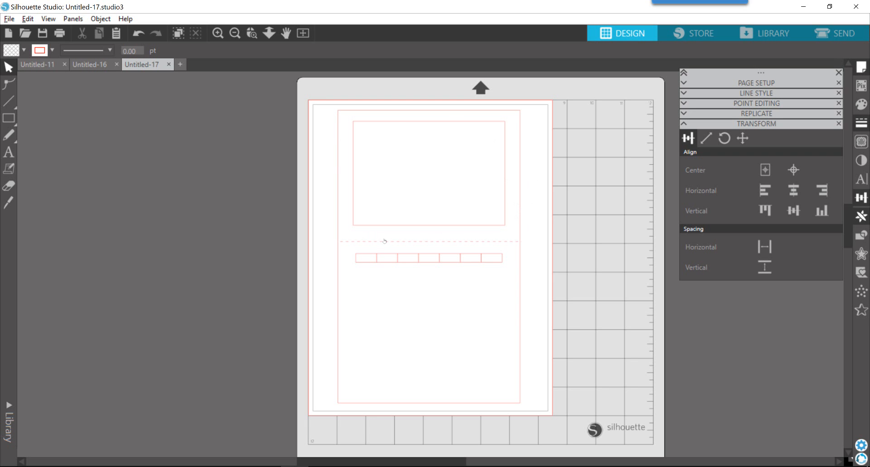
{"action": "mouse_move", "coordinate": [532, 180]}
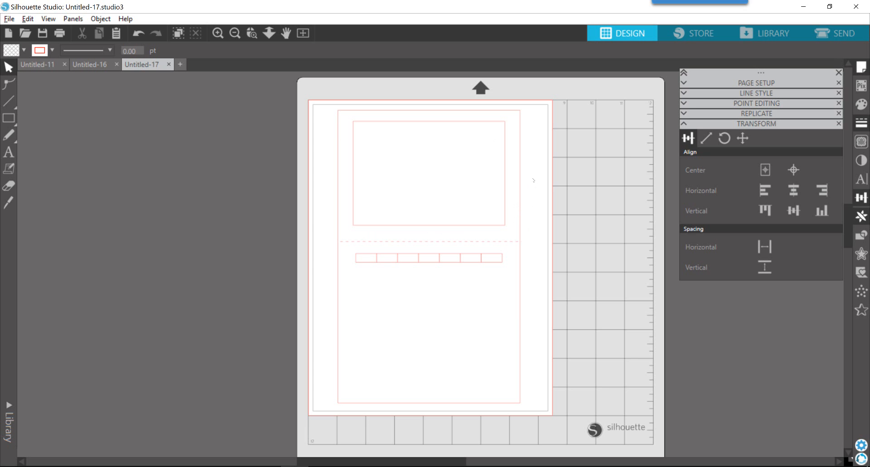
{"action": "mouse_move", "coordinate": [375, 280]}
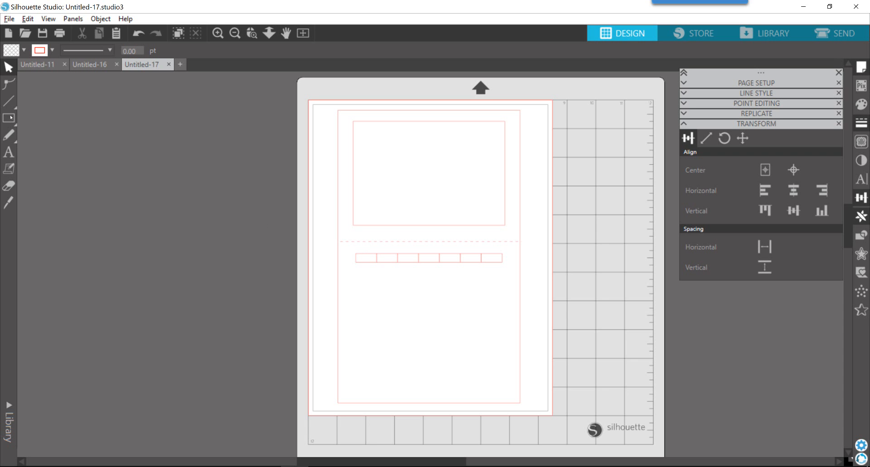
{"action": "left_click", "coordinate": [8, 101]}
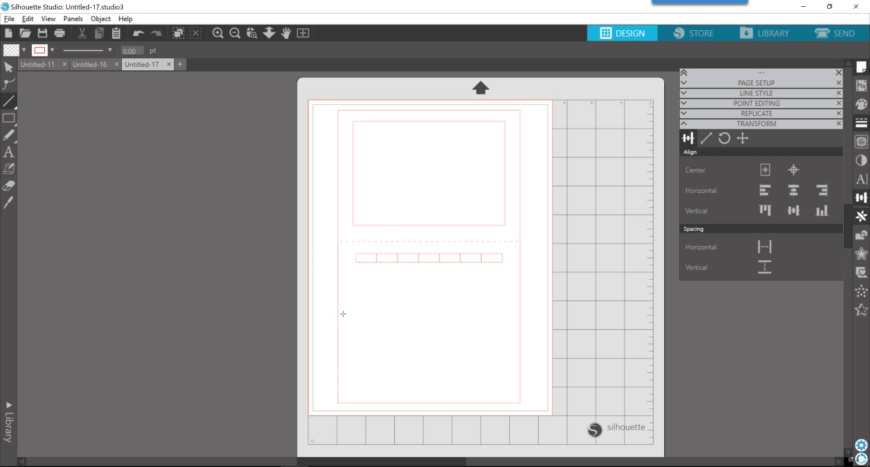
{"action": "mouse_move", "coordinate": [354, 312]}
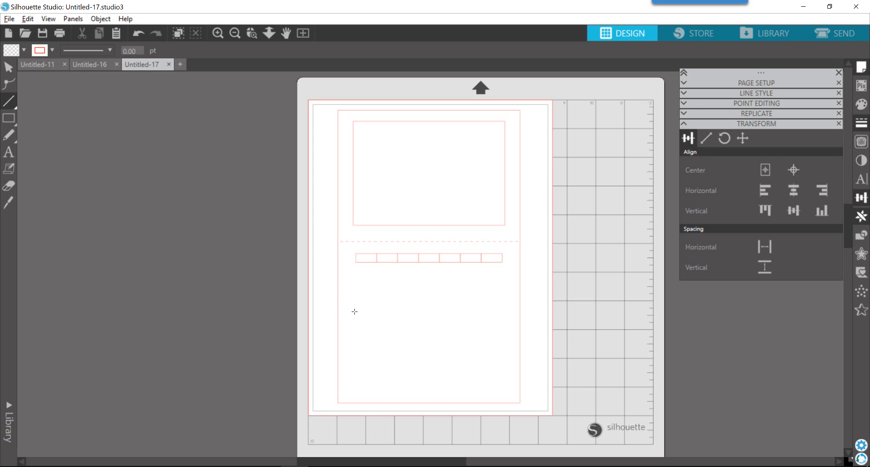
{"action": "left_click_drag", "start_coordinate": [355, 310], "coordinate": [429, 311]}
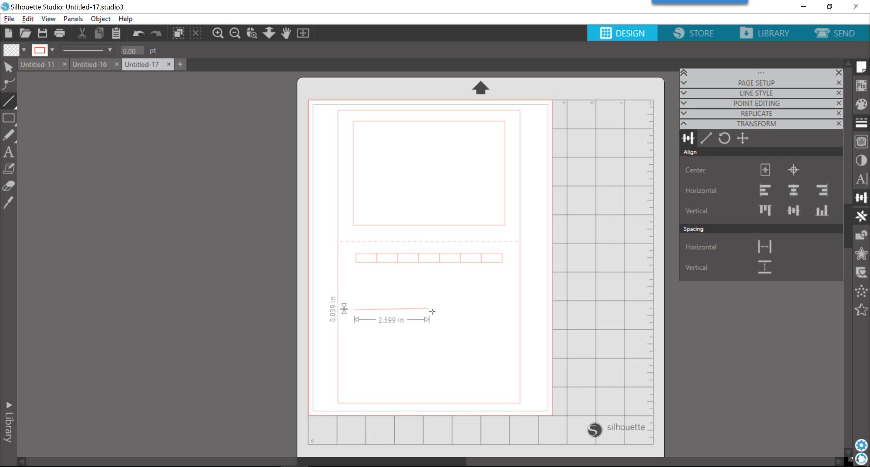
{"action": "left_click_drag", "start_coordinate": [421, 310], "coordinate": [437, 311]}
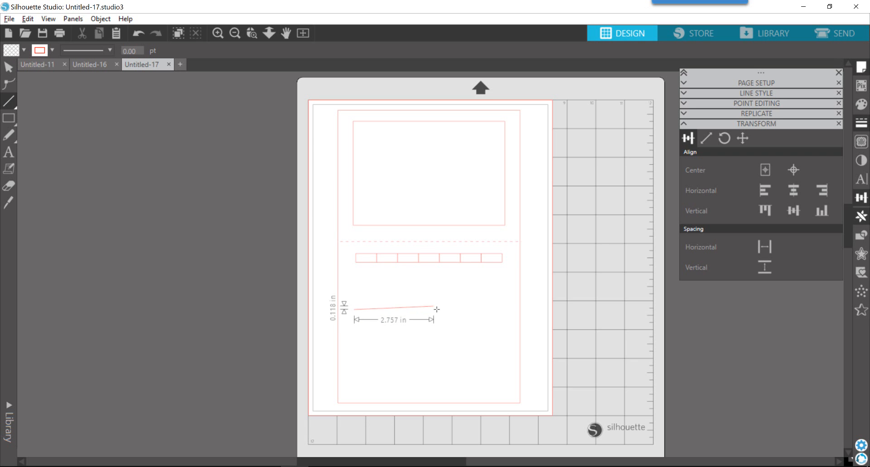
{"action": "left_click_drag", "start_coordinate": [437, 309], "coordinate": [436, 313]}
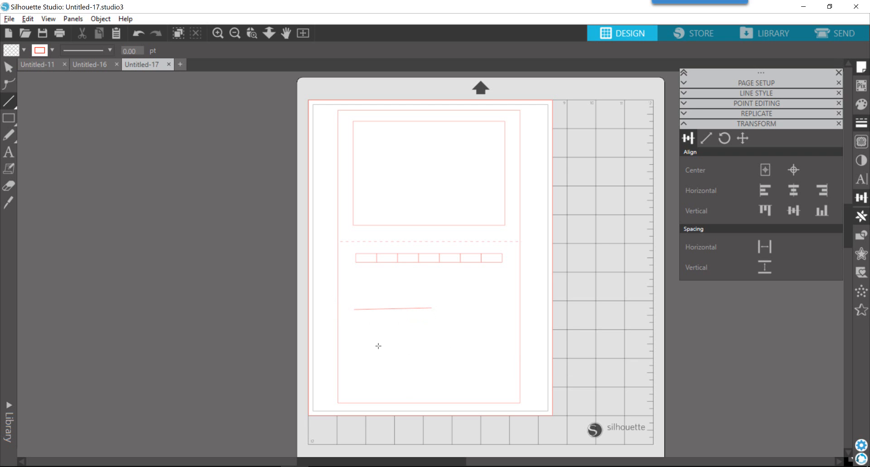
{"action": "mouse_move", "coordinate": [363, 312]}
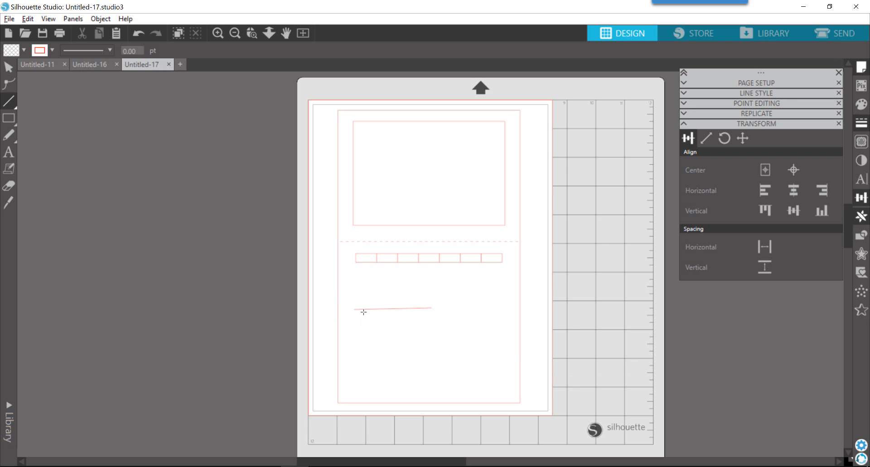
{"action": "mouse_move", "coordinate": [361, 327]}
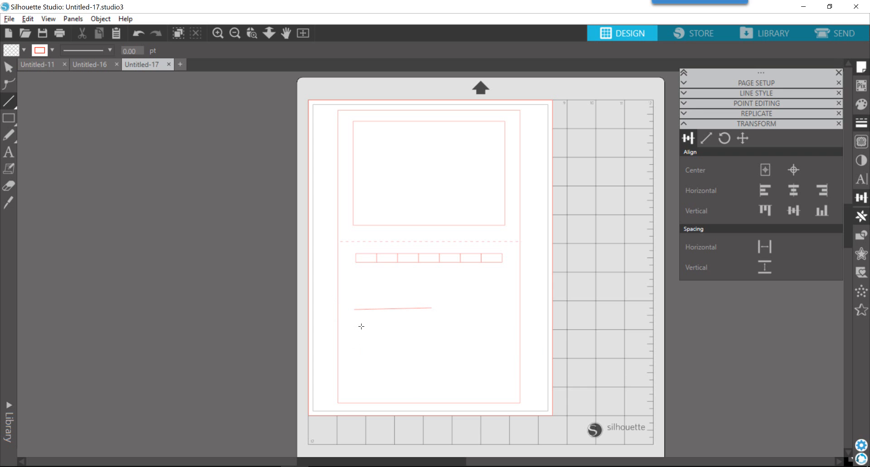
{"action": "mouse_move", "coordinate": [359, 331]}
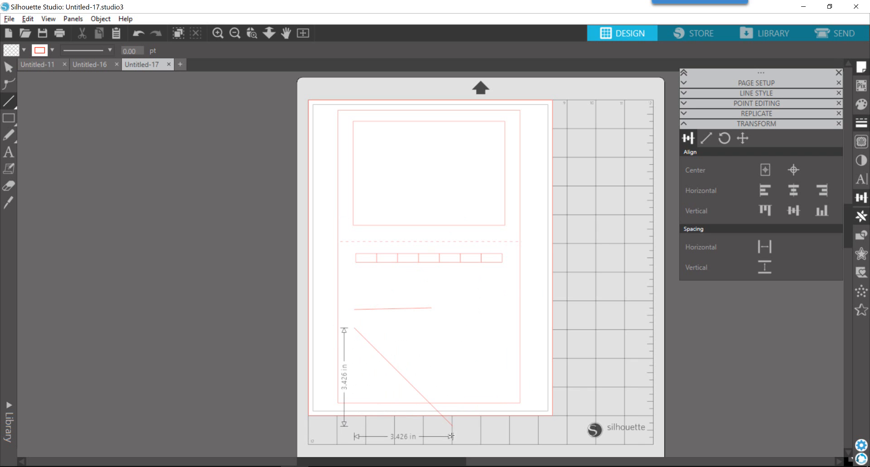
{"action": "left_click_drag", "start_coordinate": [450, 438], "coordinate": [406, 324]}
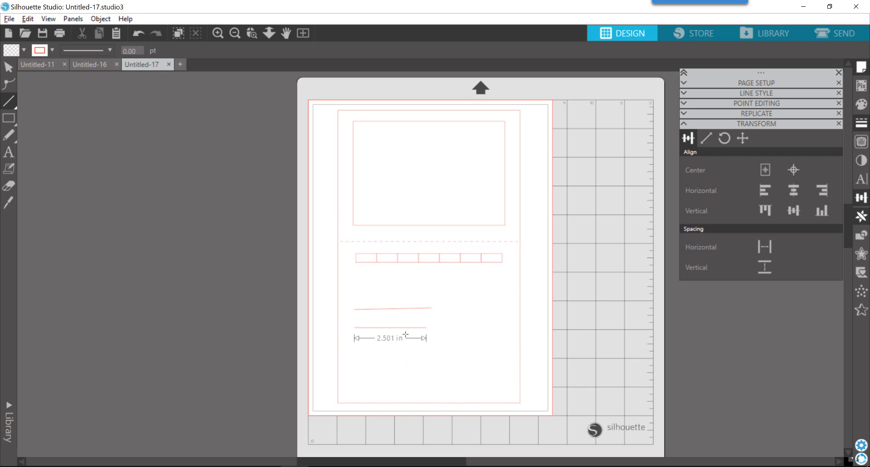
{"action": "left_click_drag", "start_coordinate": [405, 336], "coordinate": [483, 329]}
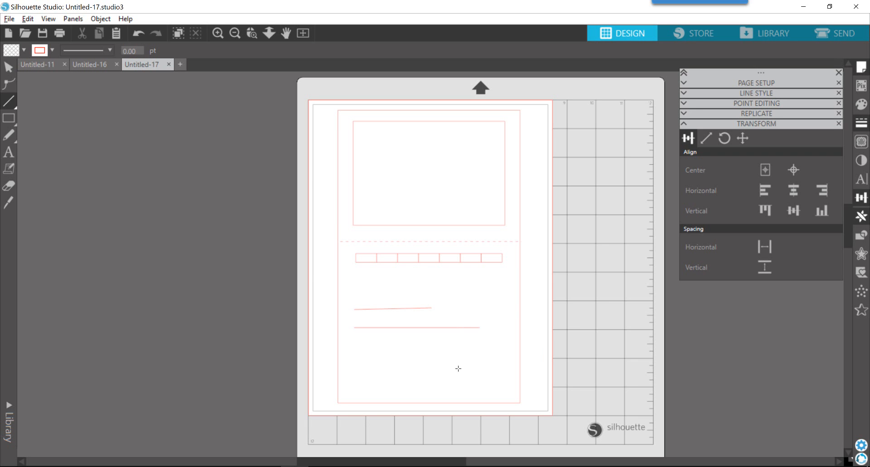
{"action": "mouse_move", "coordinate": [372, 341]}
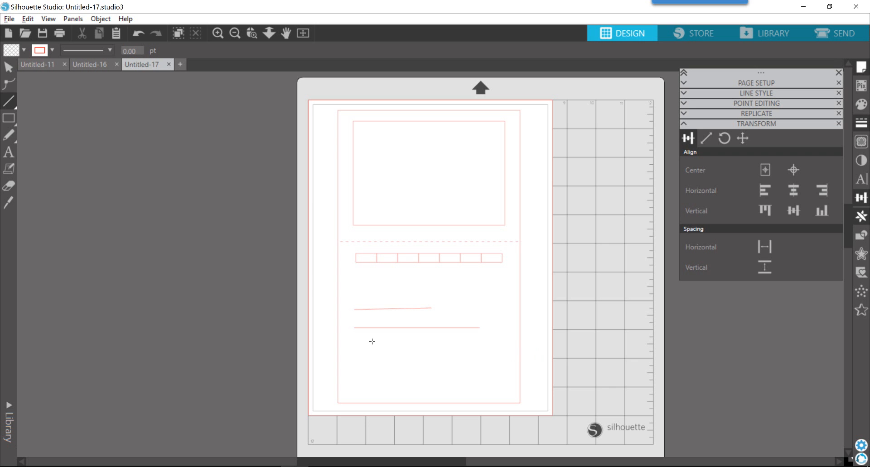
{"action": "left_click", "coordinate": [391, 308]}
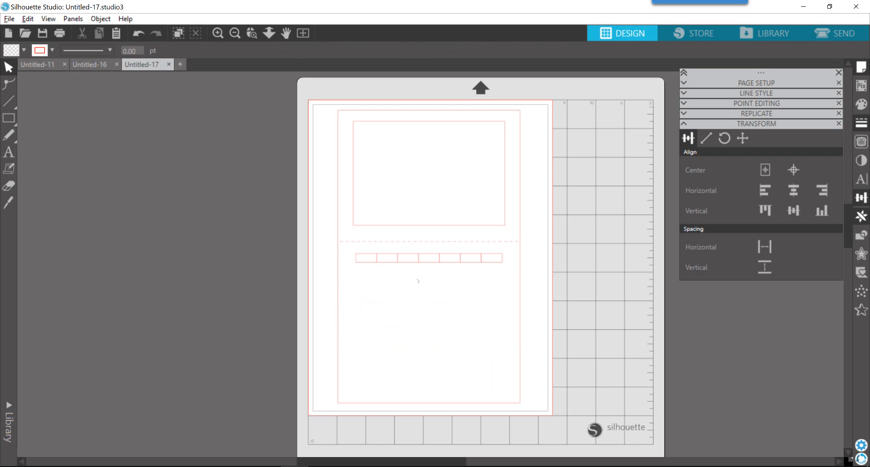
{"action": "mouse_move", "coordinate": [461, 247]}
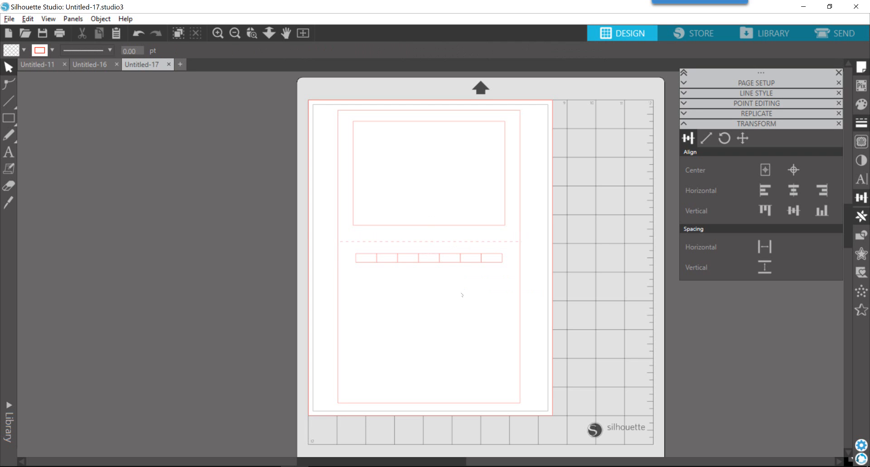
{"action": "mouse_move", "coordinate": [272, 242]}
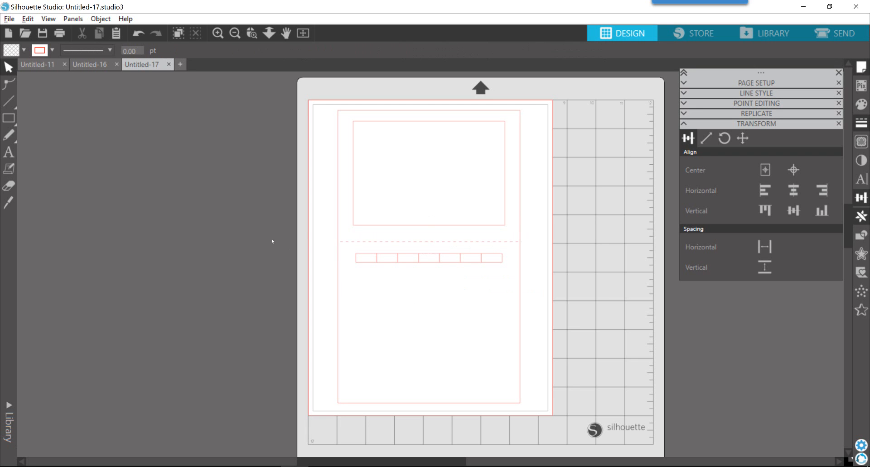
{"action": "mouse_move", "coordinate": [498, 261]}
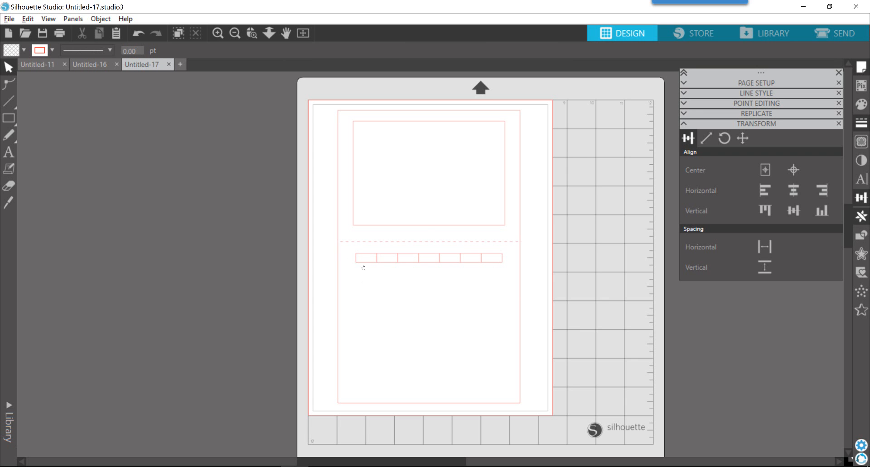
{"action": "mouse_move", "coordinate": [363, 277]}
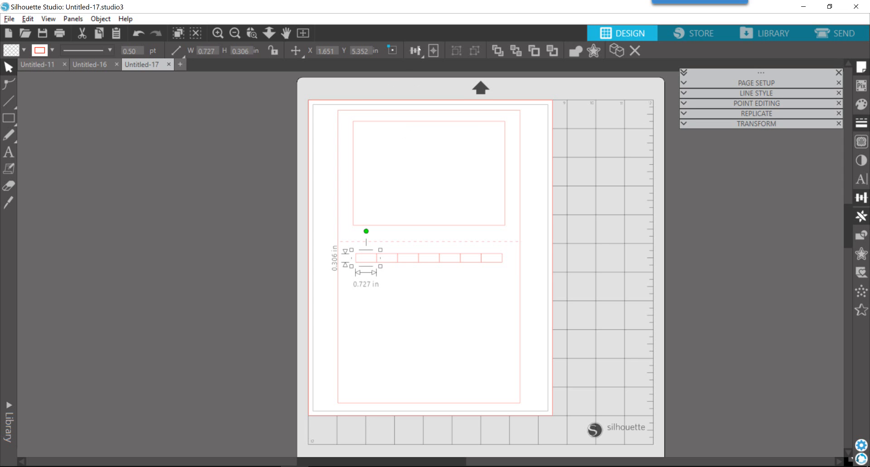
- Glance at the Align choices, then show the Replicate panel's Rows and Columns options for the first weekday cell
{"action": "left_click", "coordinate": [414, 51]}
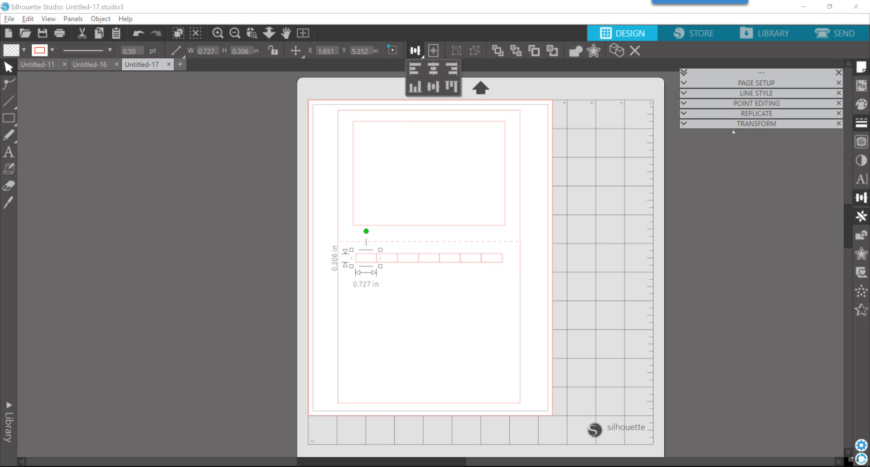
{"action": "left_click", "coordinate": [414, 51]}
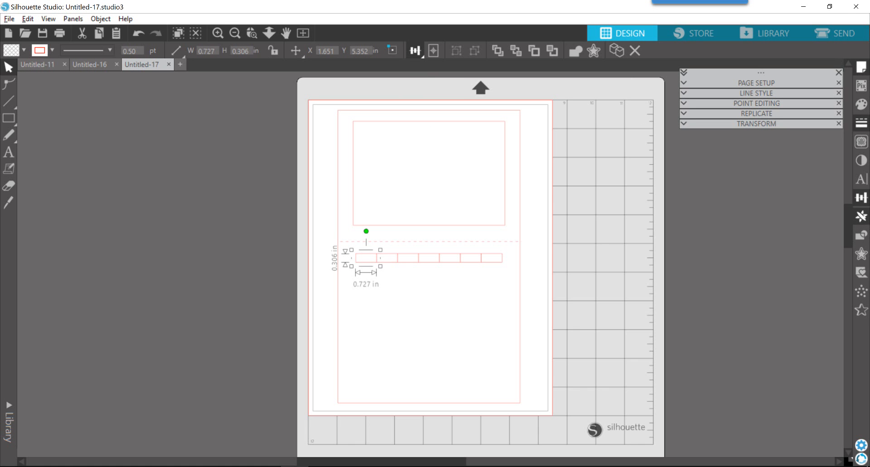
{"action": "left_click", "coordinate": [756, 114]}
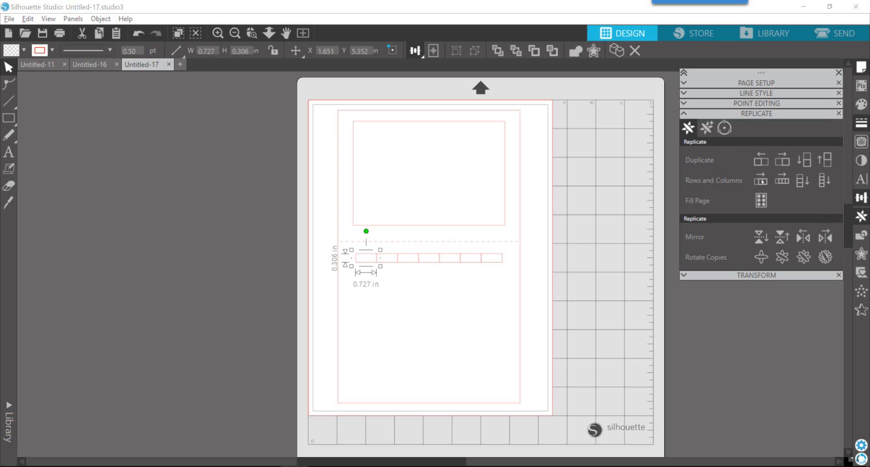
{"action": "mouse_move", "coordinate": [803, 180]}
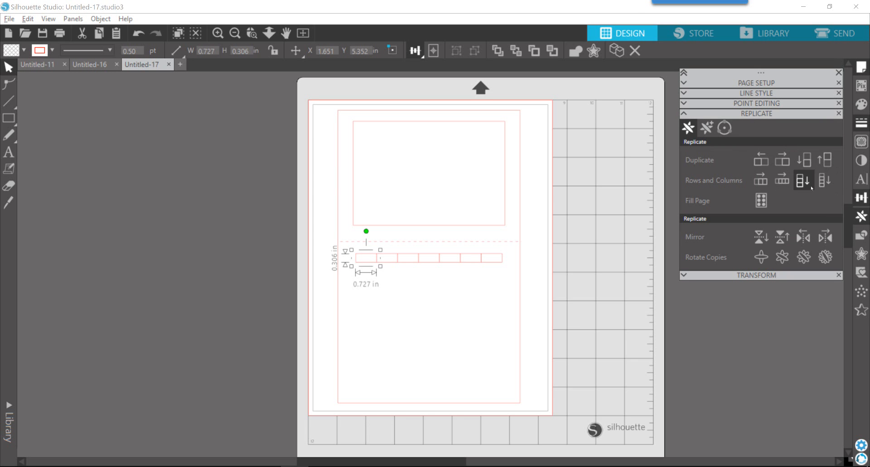
{"action": "left_click", "coordinate": [761, 200]}
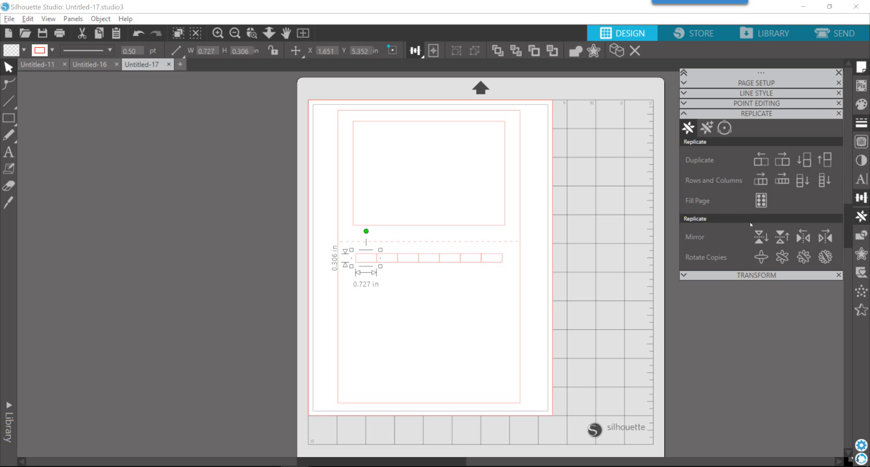
{"action": "left_click", "coordinate": [761, 201]}
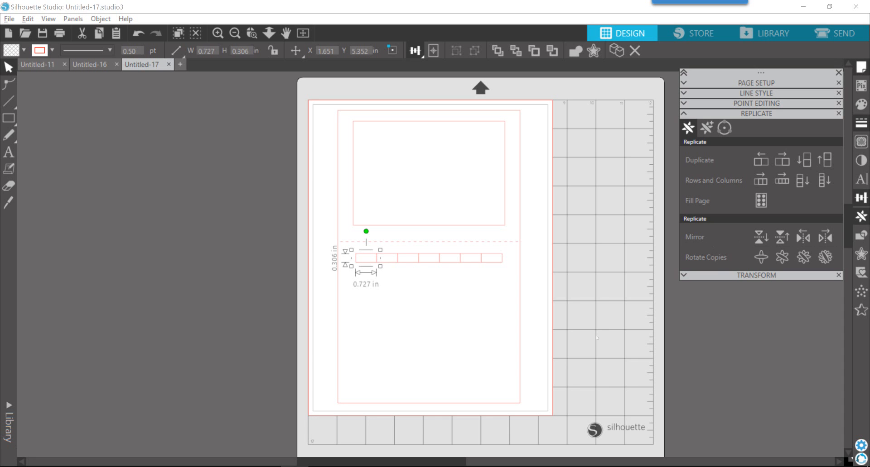
{"action": "mouse_move", "coordinate": [716, 340]}
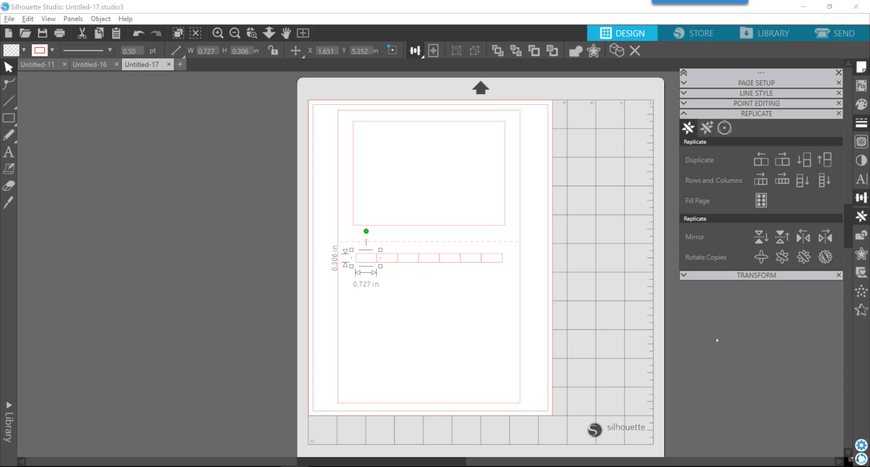
{"action": "mouse_move", "coordinate": [726, 334]}
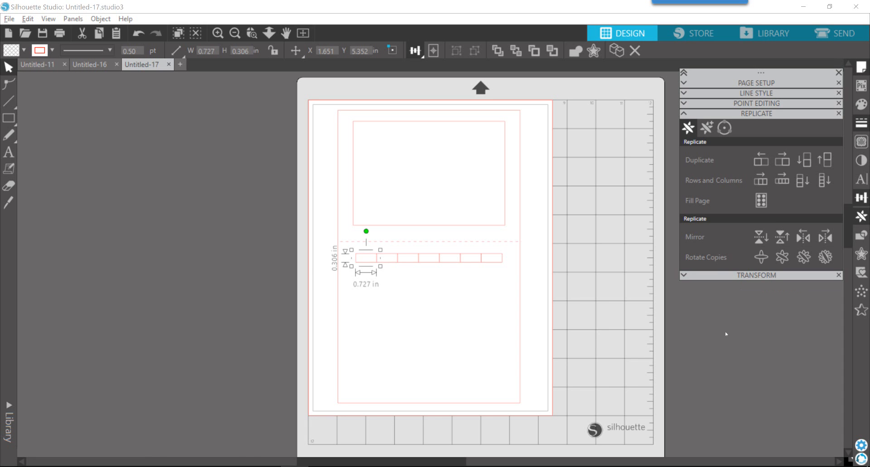
{"action": "mouse_move", "coordinate": [726, 335]}
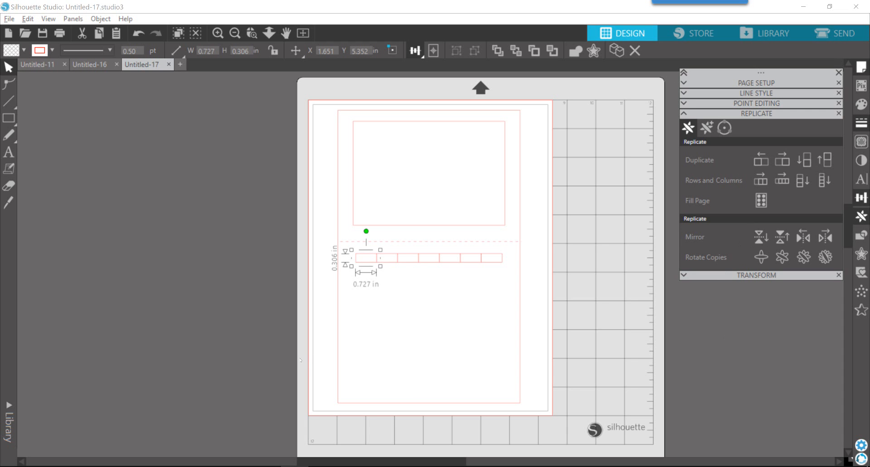
{"action": "mouse_move", "coordinate": [384, 306]}
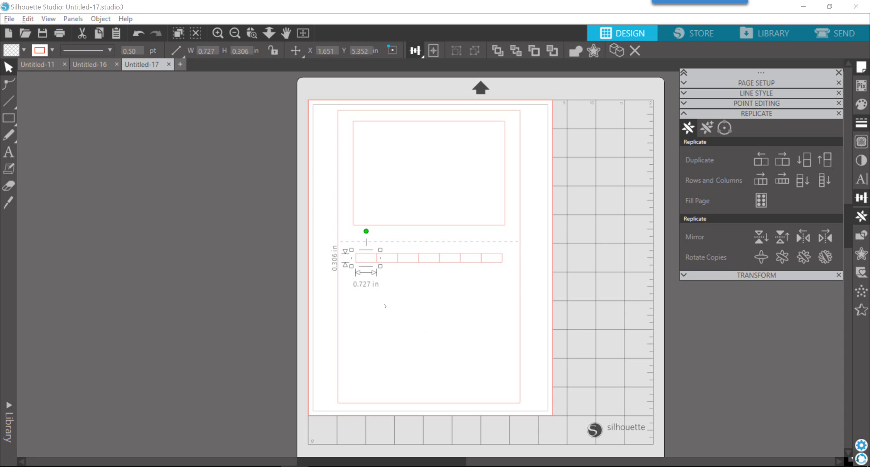
- Make a trial grid of replicated boxes below the weekday row, then delete it
{"action": "left_click", "coordinate": [397, 304]}
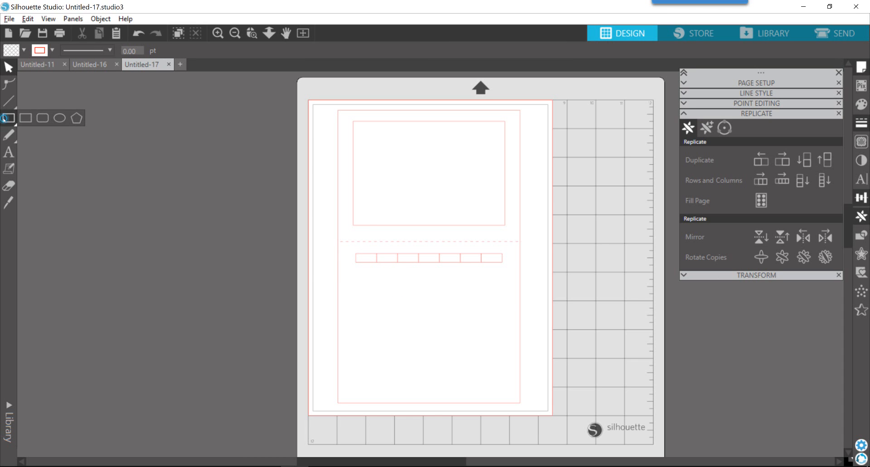
{"action": "left_click_drag", "start_coordinate": [344, 280], "coordinate": [358, 294]}
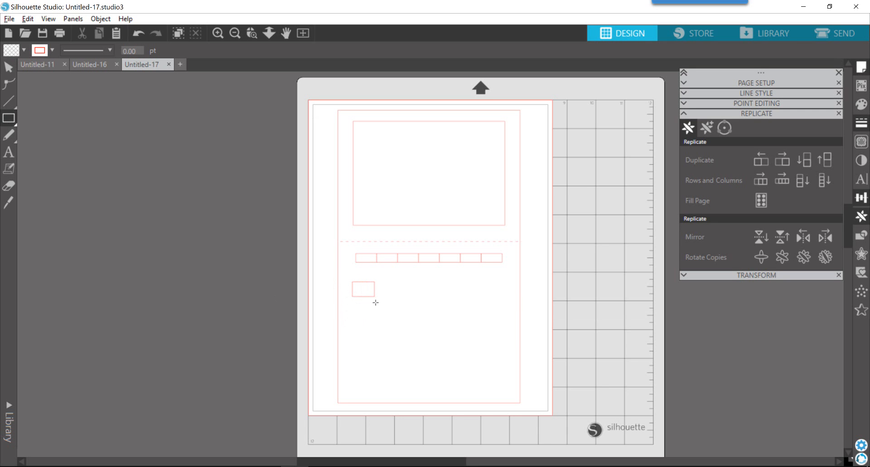
{"action": "left_click", "coordinate": [363, 289]}
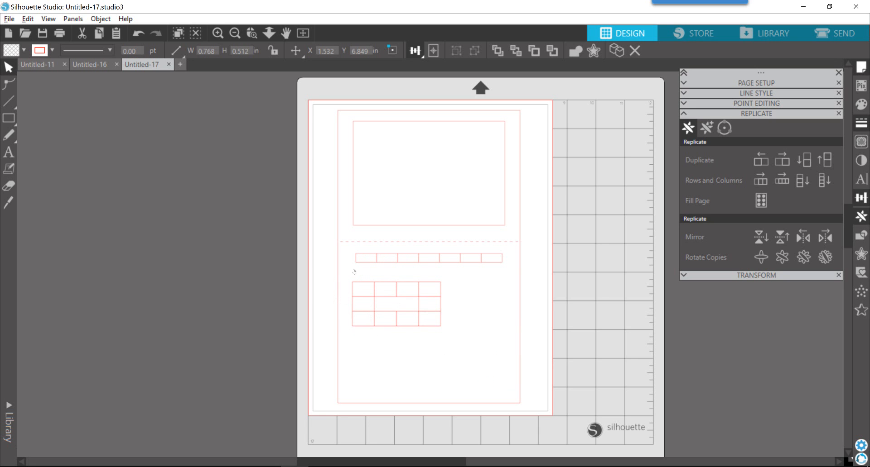
{"action": "left_click", "coordinate": [396, 304]}
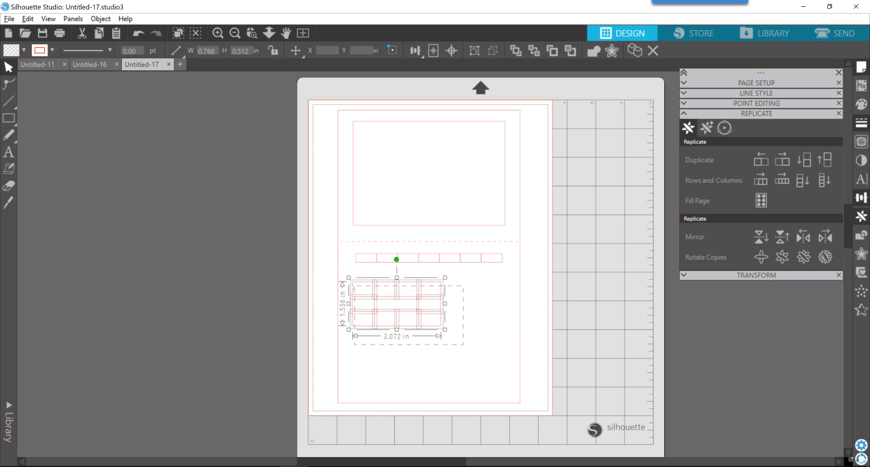
{"action": "key", "text": "Delete"}
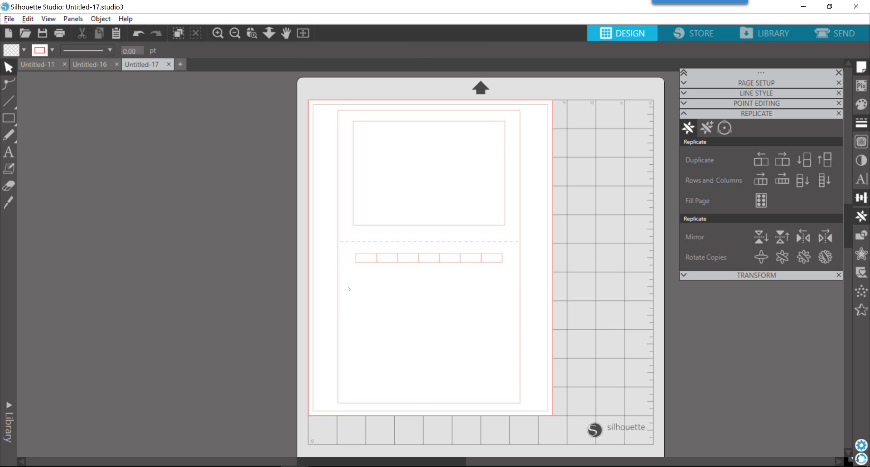
{"action": "mouse_move", "coordinate": [377, 314]}
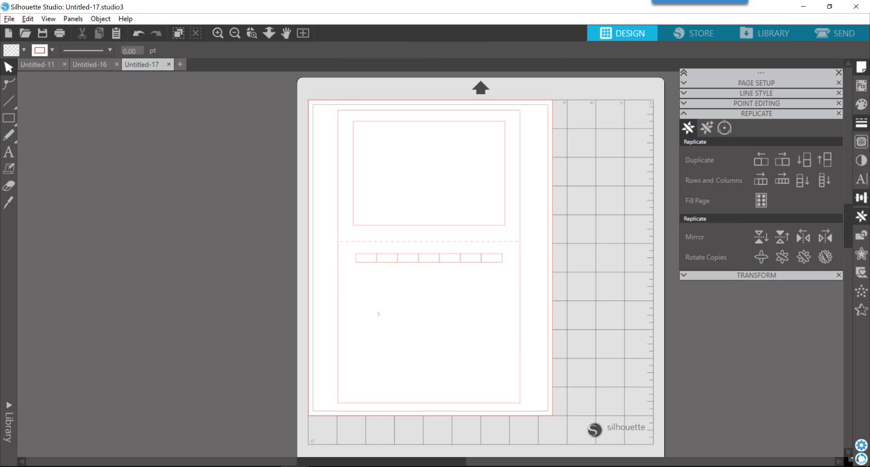
{"action": "mouse_move", "coordinate": [661, 160]}
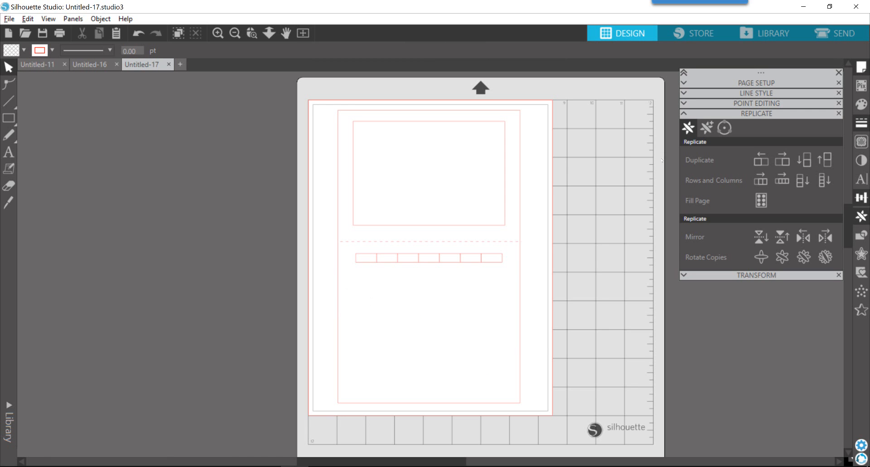
{"action": "mouse_move", "coordinate": [376, 116]}
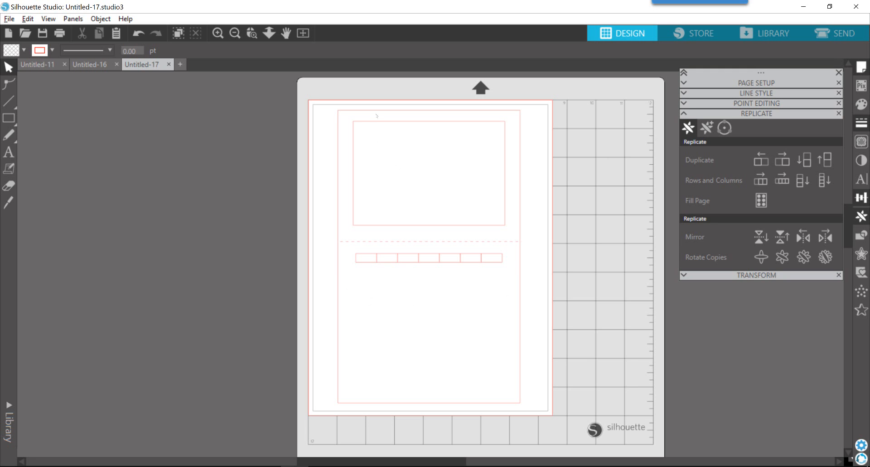
{"action": "mouse_move", "coordinate": [381, 125]}
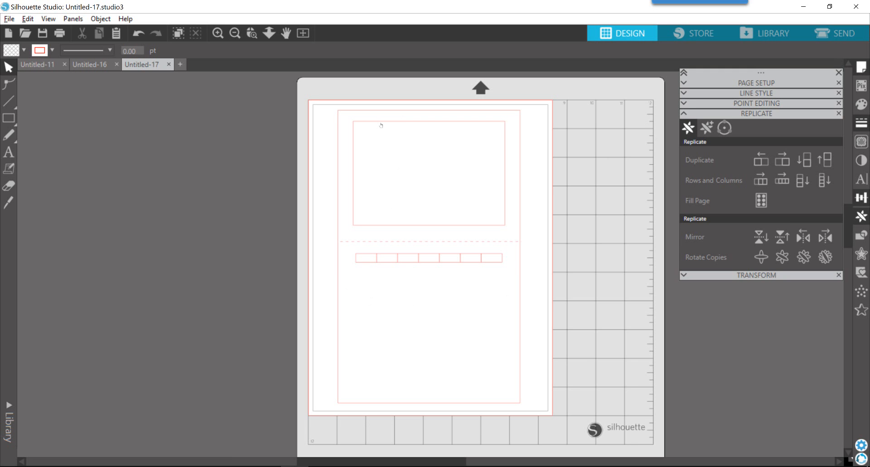
{"action": "mouse_move", "coordinate": [373, 267]}
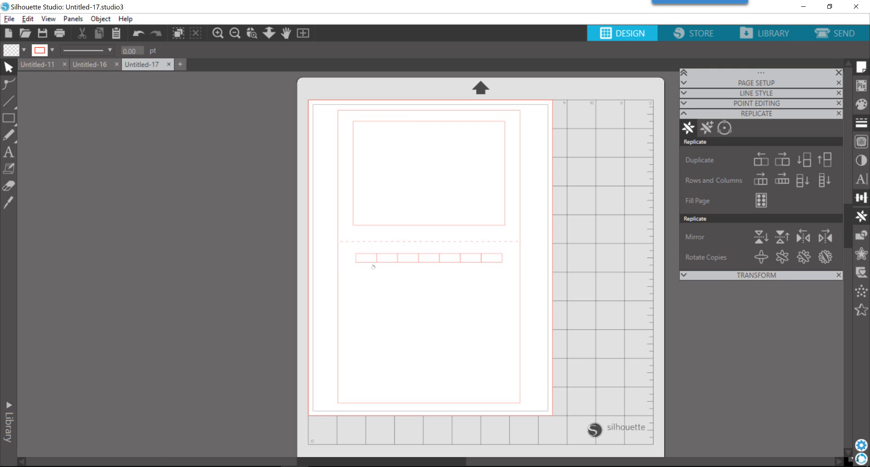
{"action": "mouse_move", "coordinate": [427, 276]}
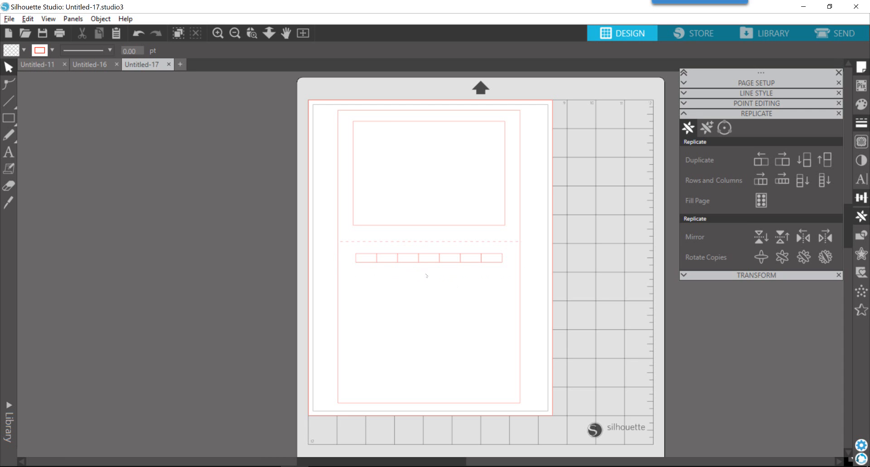
{"action": "mouse_move", "coordinate": [366, 288]}
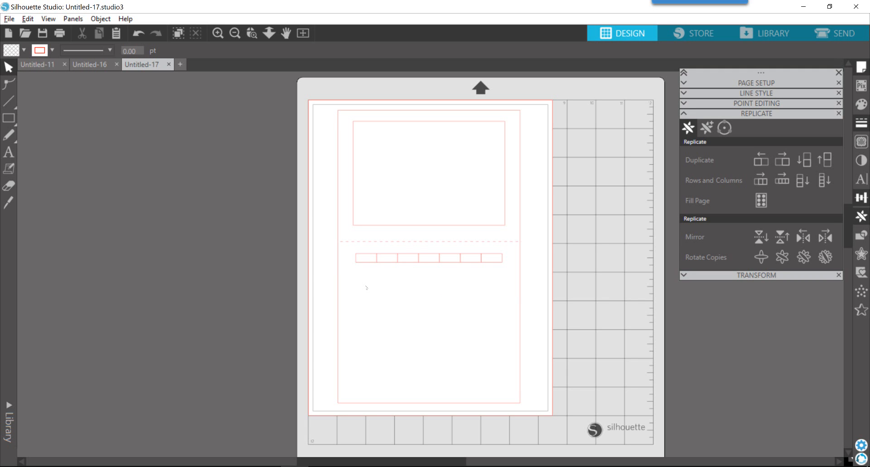
{"action": "mouse_move", "coordinate": [370, 288]}
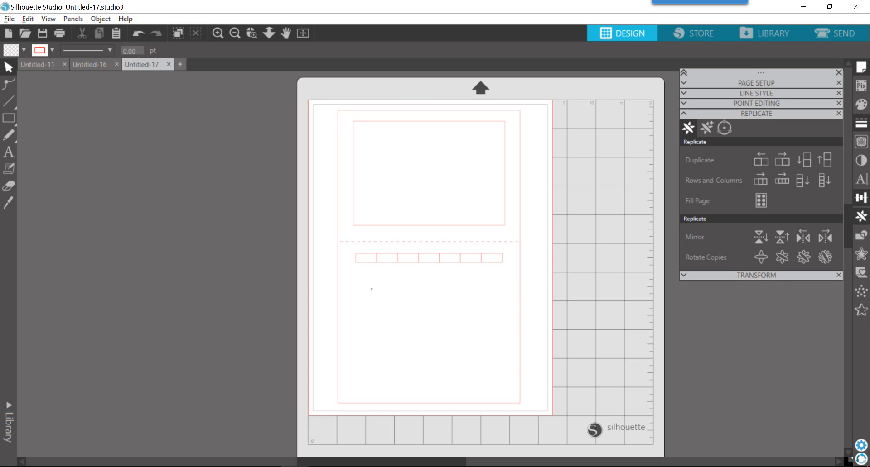
{"action": "mouse_move", "coordinate": [357, 272]}
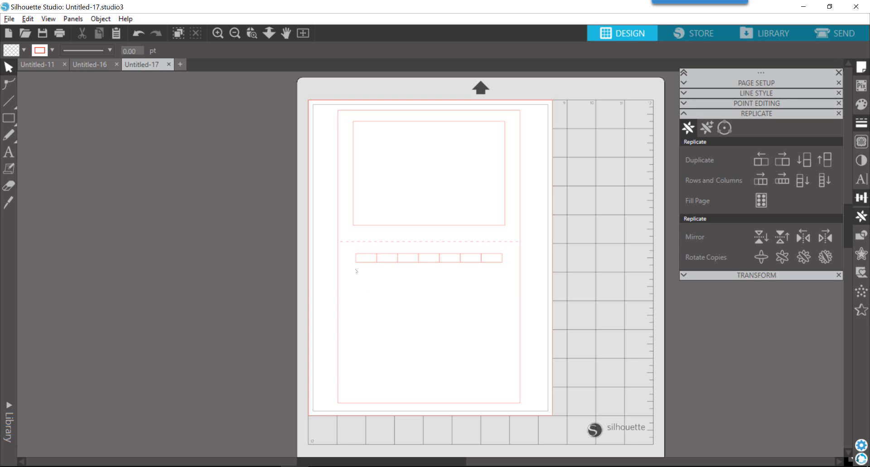
{"action": "left_click", "coordinate": [426, 258]}
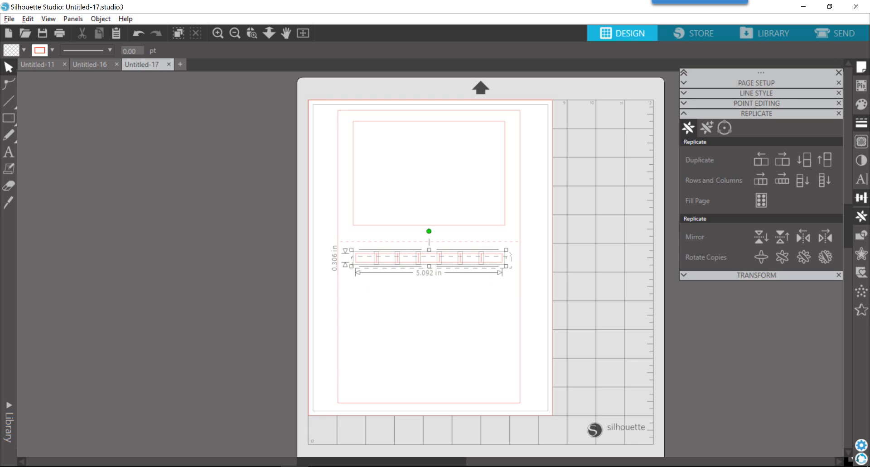
{"action": "left_click", "coordinate": [429, 258]}
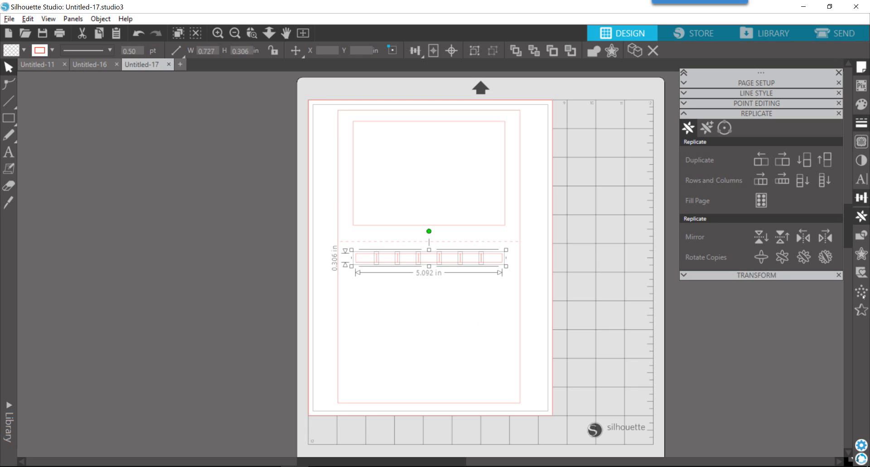
{"action": "mouse_move", "coordinate": [404, 352]}
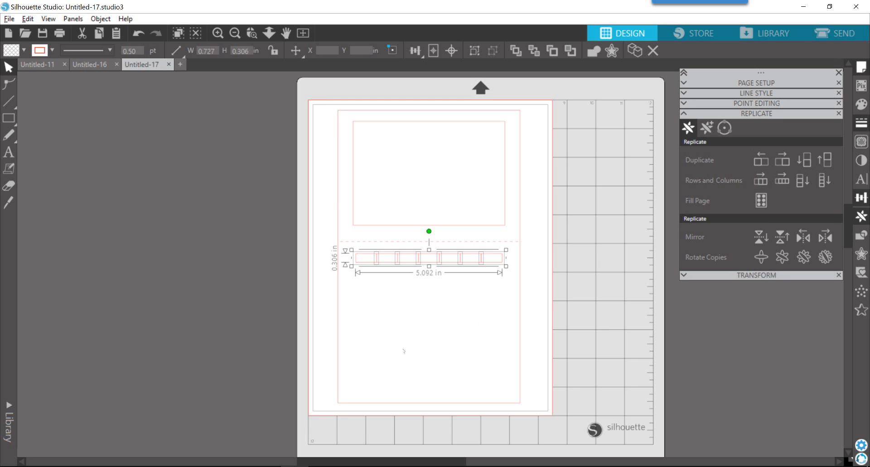
{"action": "mouse_move", "coordinate": [434, 312]}
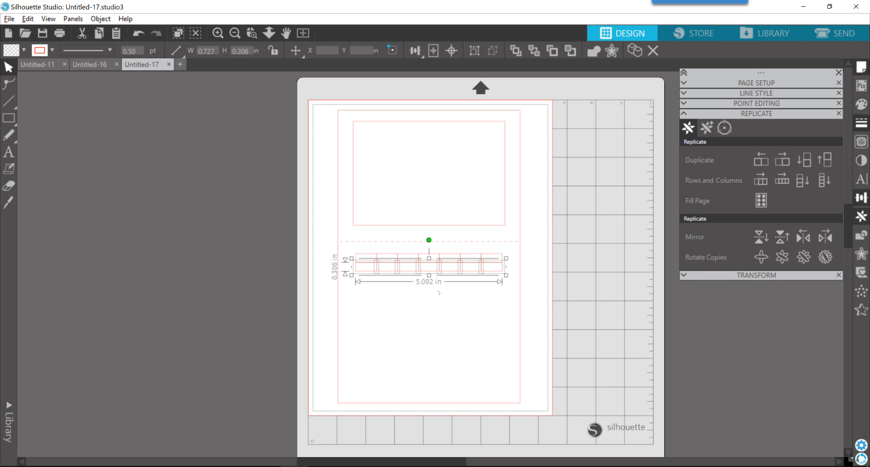
{"action": "mouse_move", "coordinate": [436, 306]}
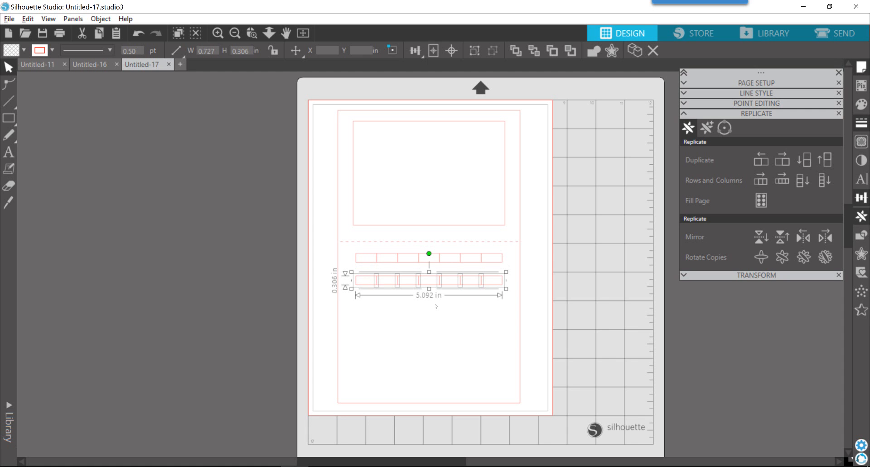
{"action": "mouse_move", "coordinate": [419, 337]}
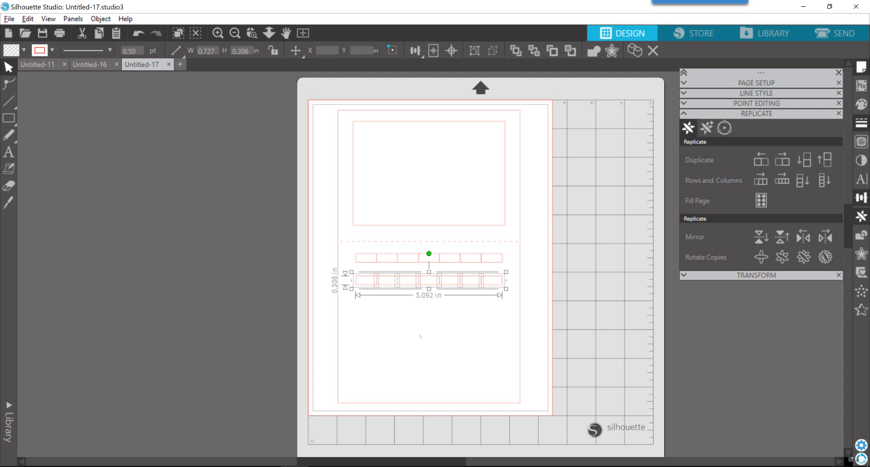
{"action": "mouse_move", "coordinate": [432, 292]}
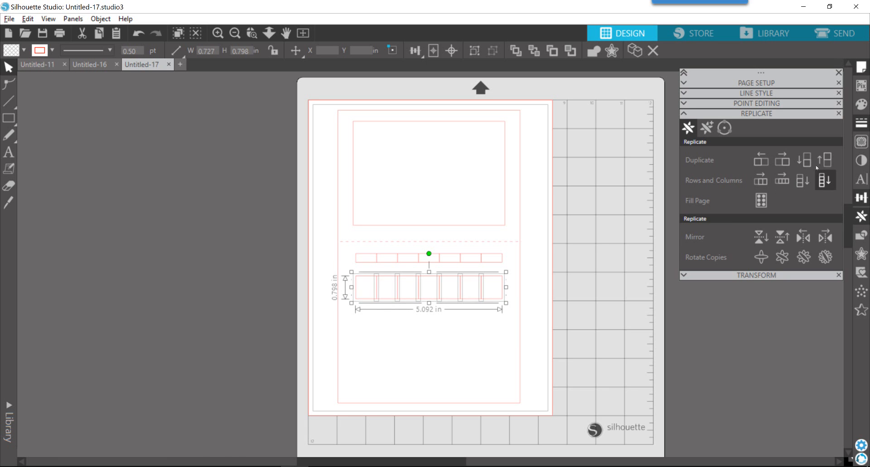
{"action": "mouse_move", "coordinate": [747, 223]}
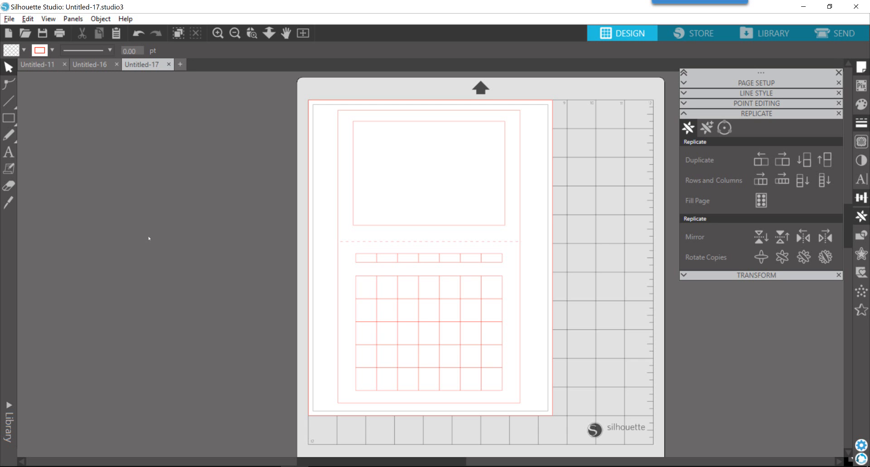
{"action": "left_click", "coordinate": [9, 18]}
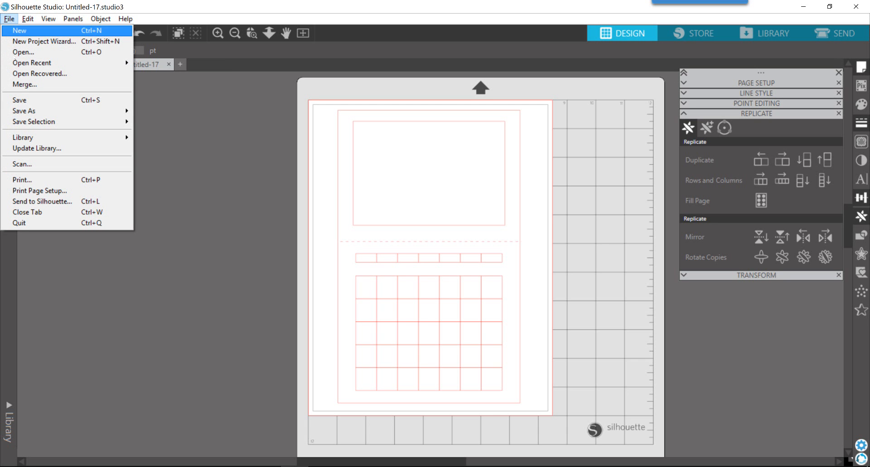
{"action": "mouse_move", "coordinate": [24, 111]}
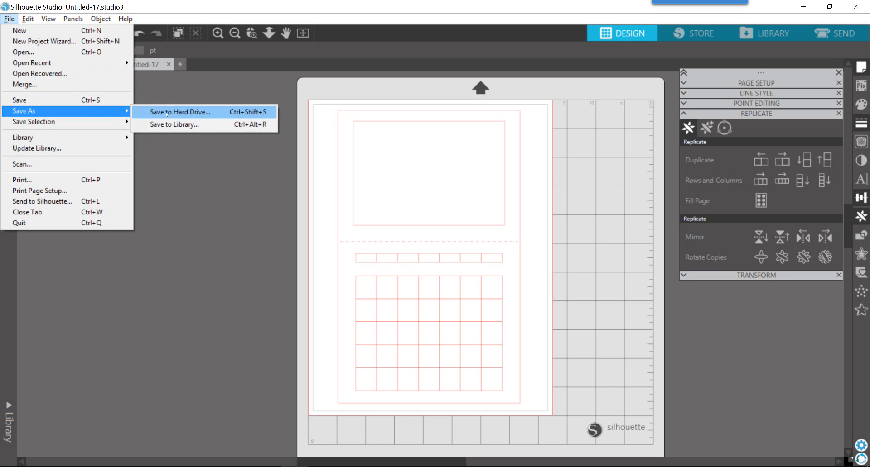
{"action": "mouse_move", "coordinate": [175, 124]}
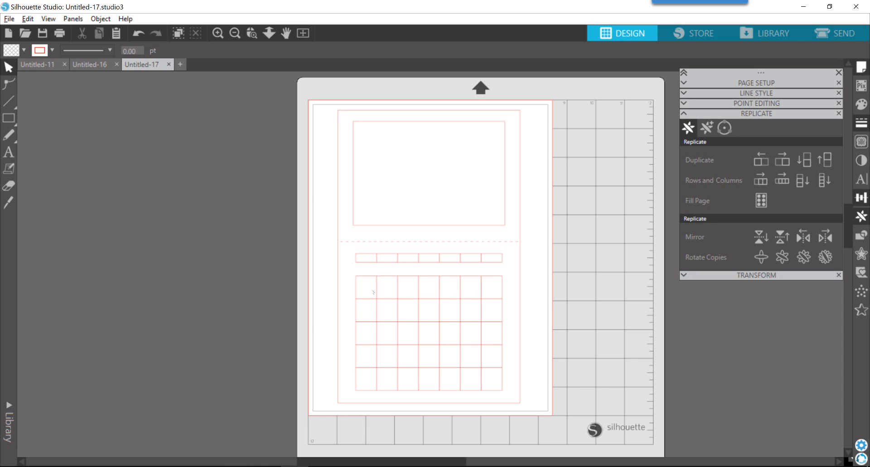
{"action": "mouse_move", "coordinate": [349, 244]}
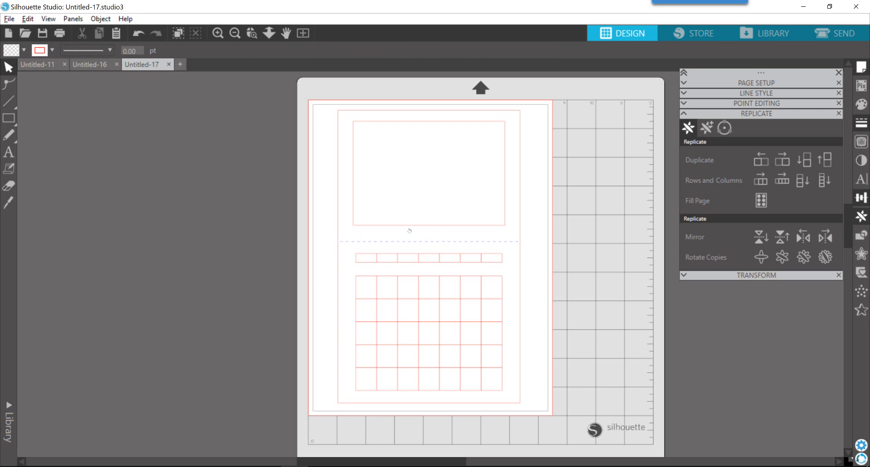
{"action": "mouse_move", "coordinate": [338, 233]}
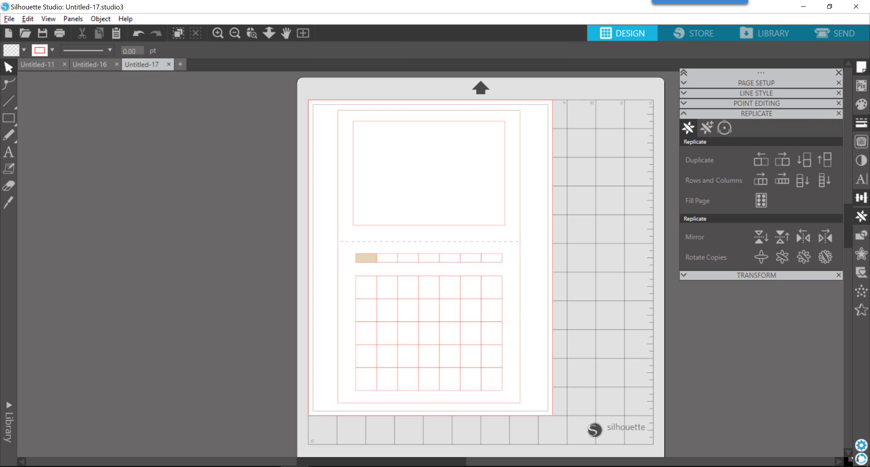
{"action": "mouse_move", "coordinate": [770, 97]}
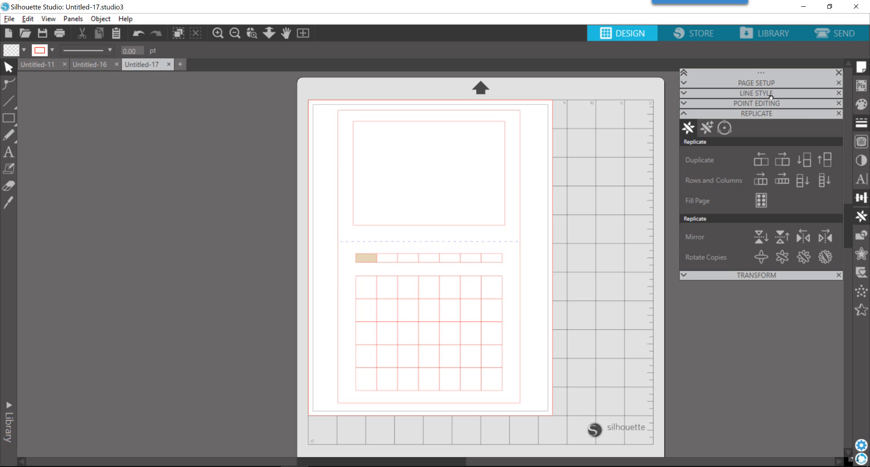
{"action": "mouse_move", "coordinate": [18, 175]}
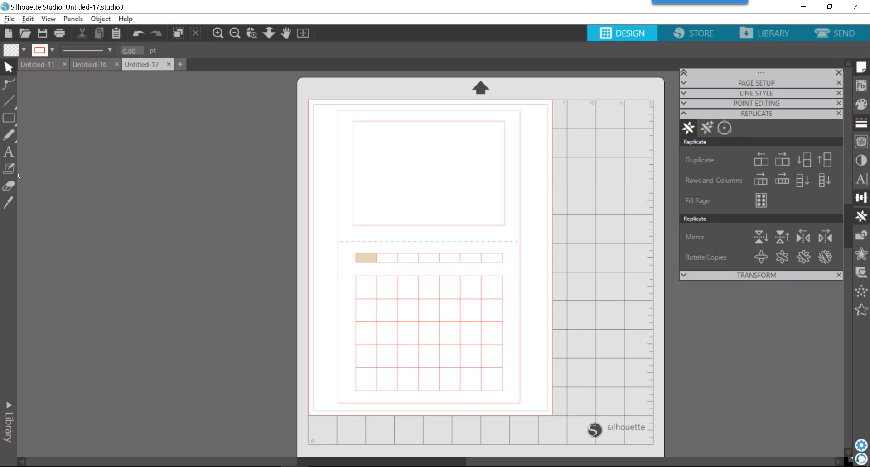
{"action": "mouse_move", "coordinate": [31, 171]}
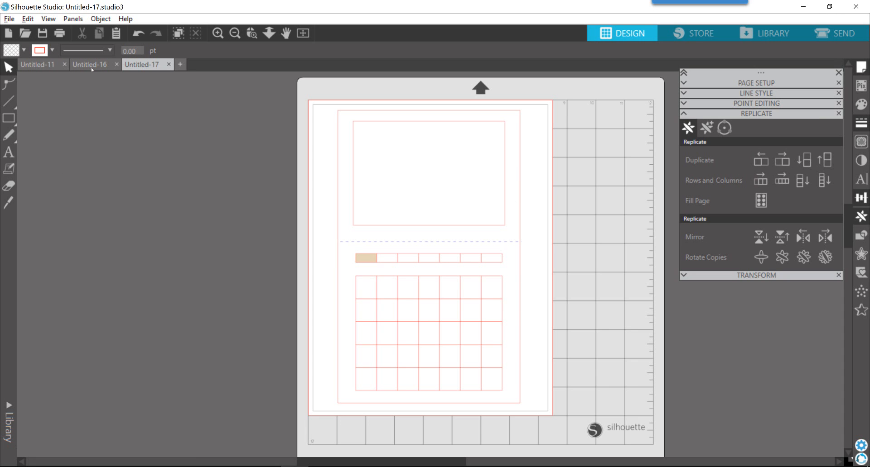
{"action": "mouse_move", "coordinate": [451, 258]}
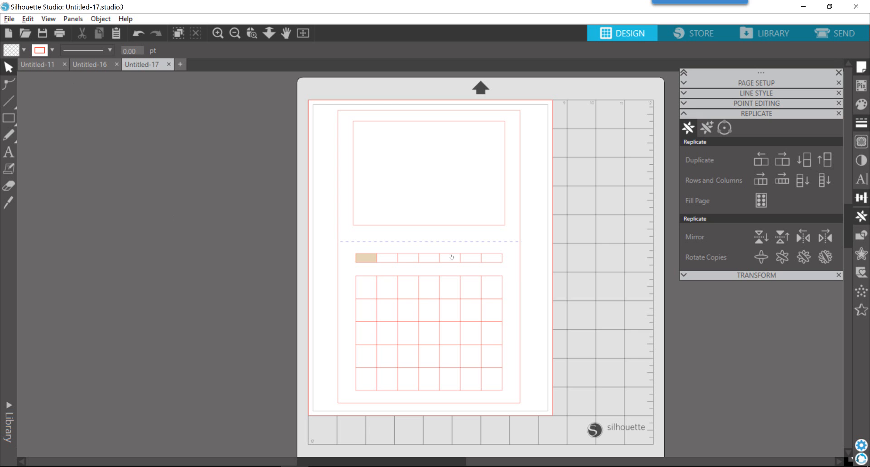
{"action": "mouse_move", "coordinate": [410, 129]}
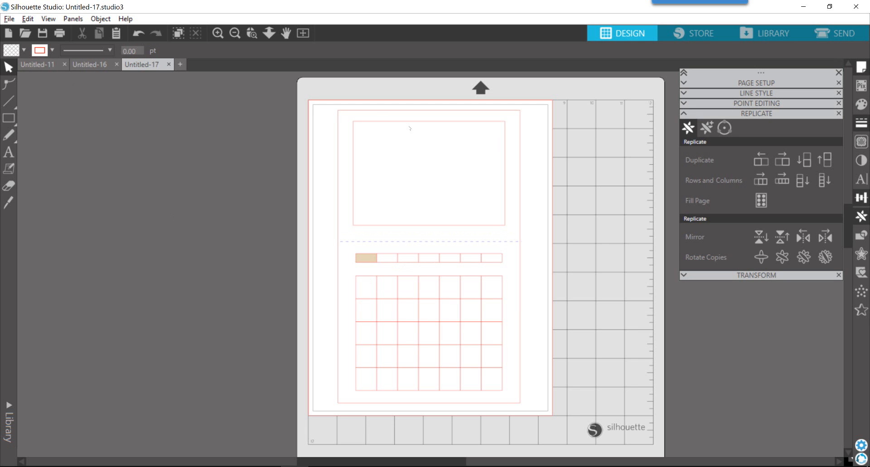
- Select the empty photo box ready to receive the Desktop photo
{"action": "left_click", "coordinate": [429, 173]}
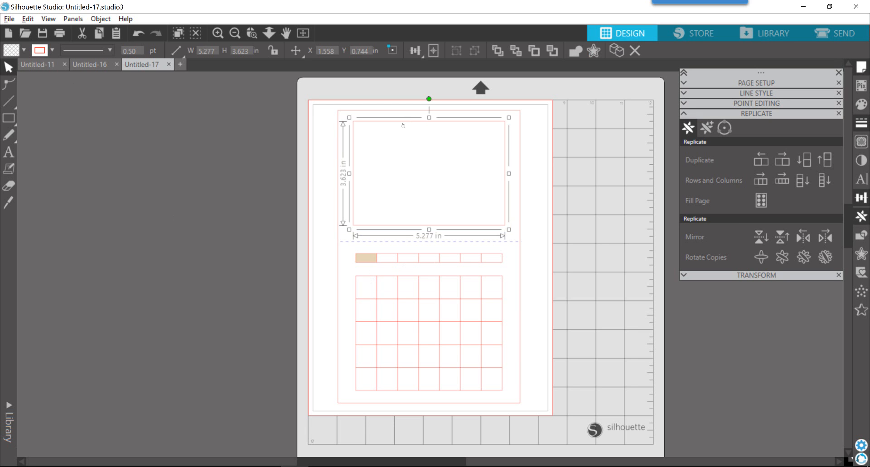
{"action": "mouse_move", "coordinate": [410, 123]}
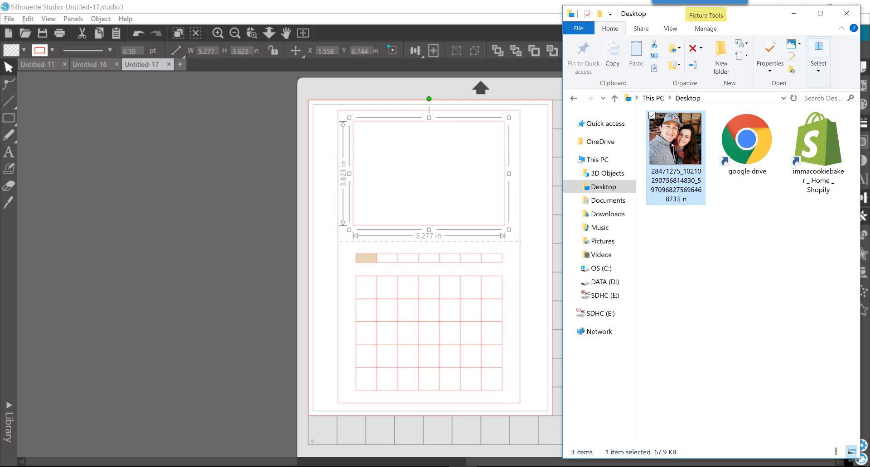
{"action": "mouse_move", "coordinate": [675, 137]}
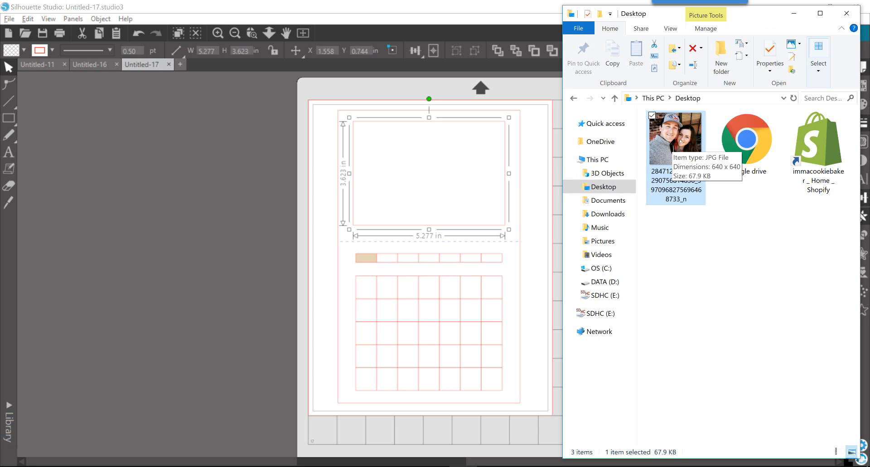
{"action": "mouse_move", "coordinate": [680, 140]}
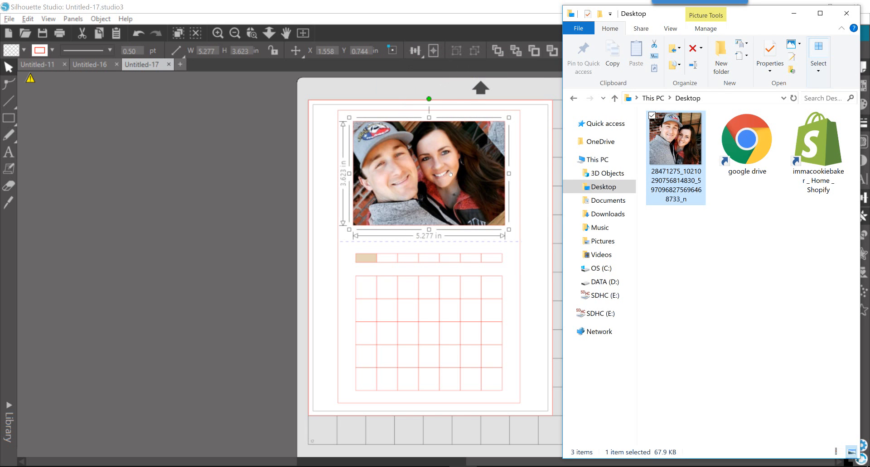
{"action": "mouse_move", "coordinate": [121, 254]}
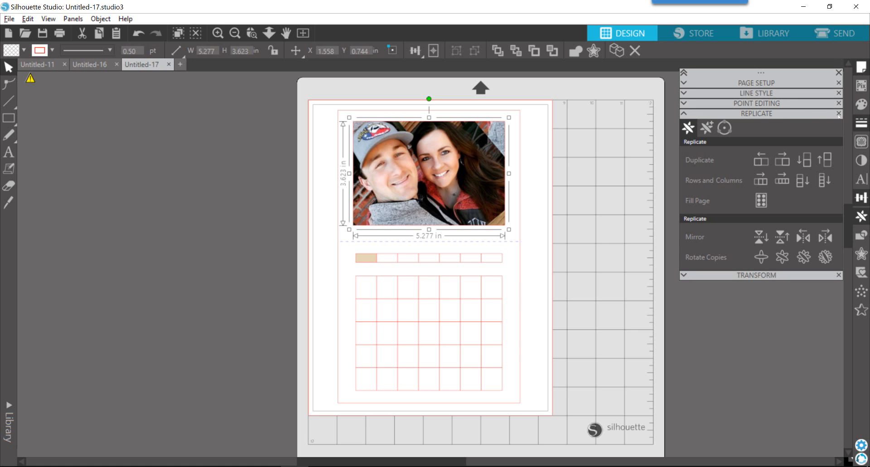
- Reset the photo's pattern fill to 0° rotation and exactly 100% scale in Advanced Options
{"action": "left_click", "coordinate": [838, 113]}
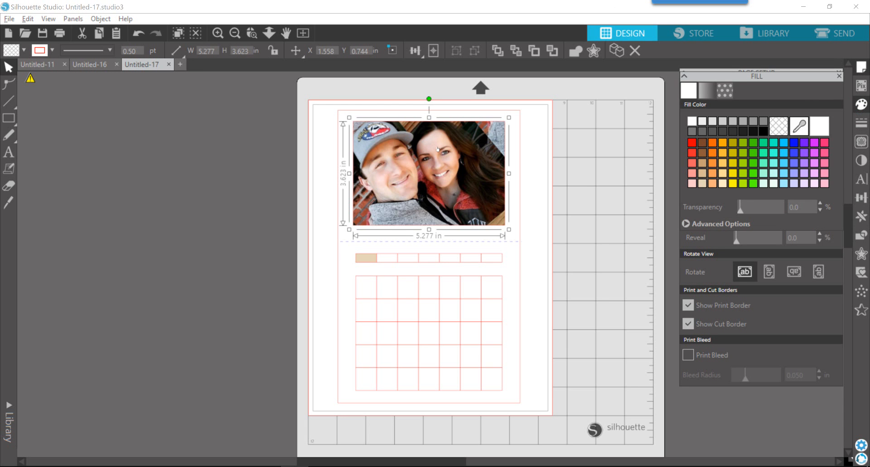
{"action": "mouse_move", "coordinate": [449, 178]}
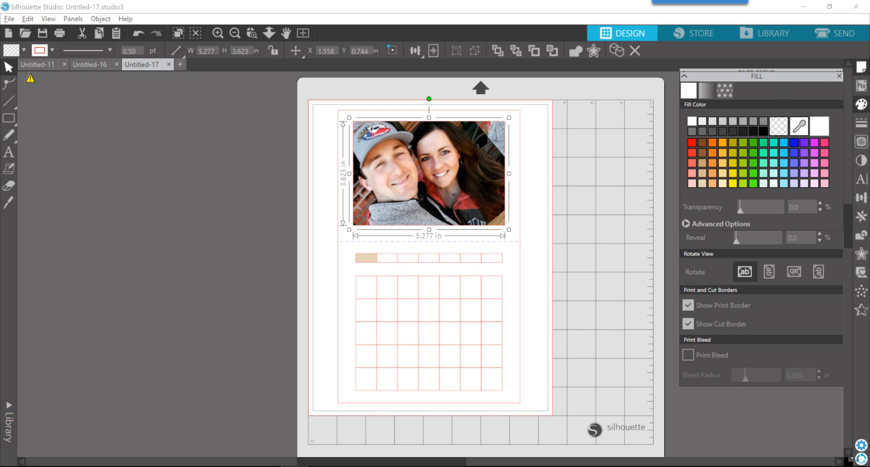
{"action": "left_click", "coordinate": [724, 90]}
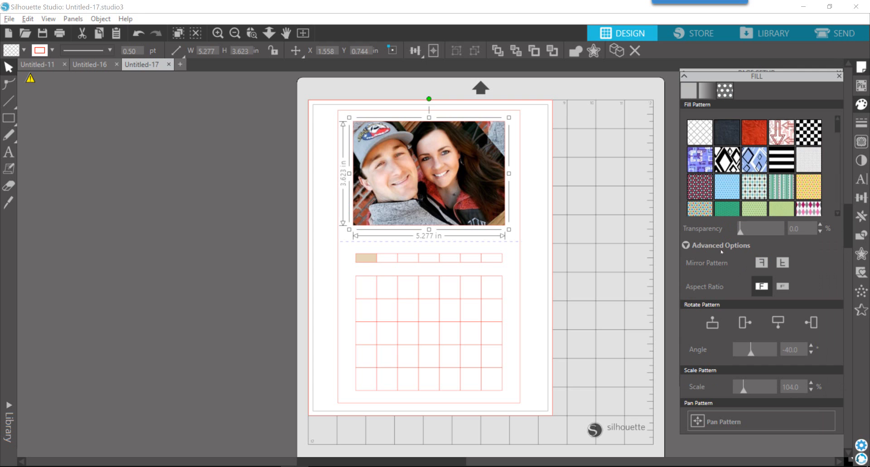
{"action": "mouse_move", "coordinate": [752, 358]}
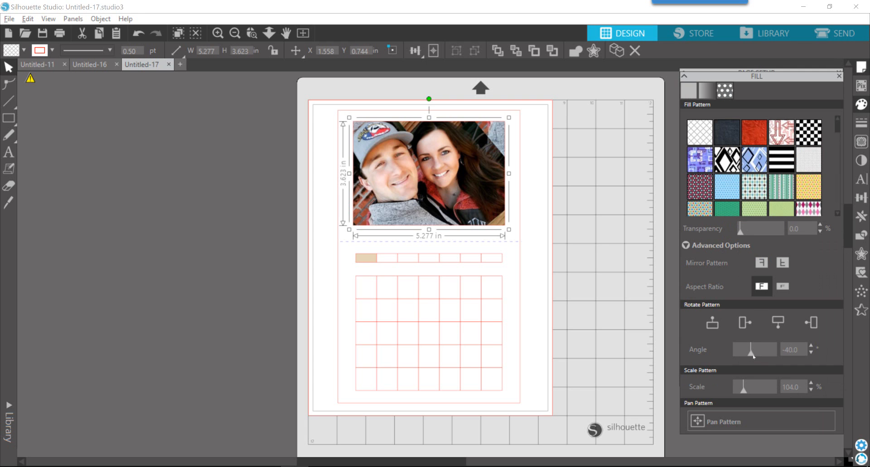
{"action": "left_click", "coordinate": [792, 349]}
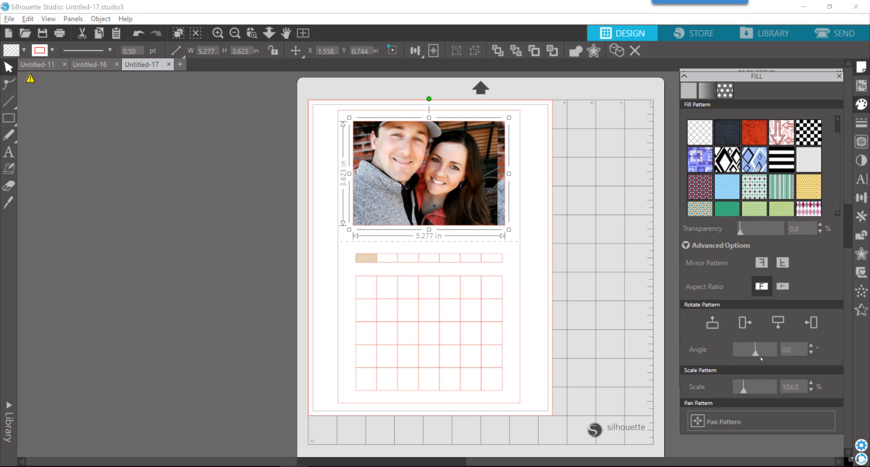
{"action": "mouse_move", "coordinate": [743, 394]}
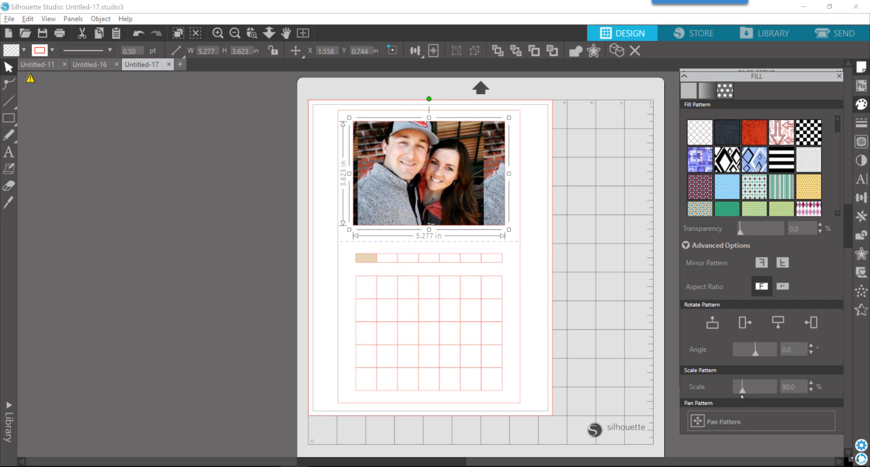
{"action": "left_click_drag", "start_coordinate": [753, 387], "coordinate": [749, 387]}
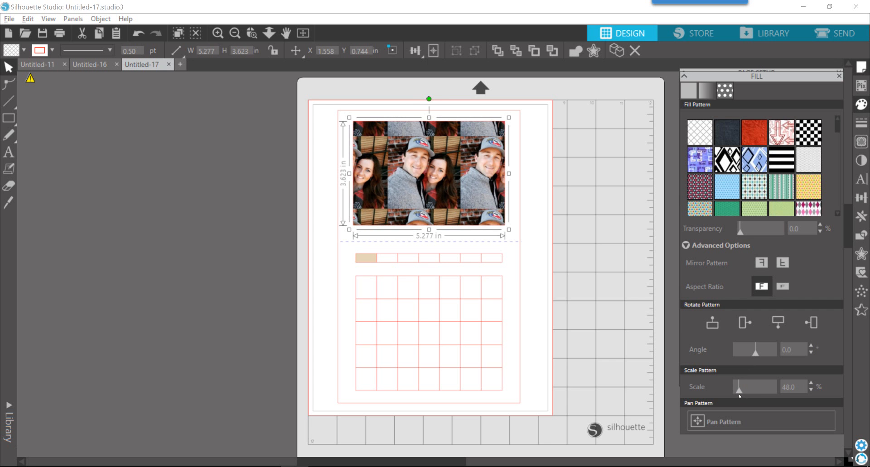
{"action": "left_click_drag", "start_coordinate": [754, 387], "coordinate": [746, 386]}
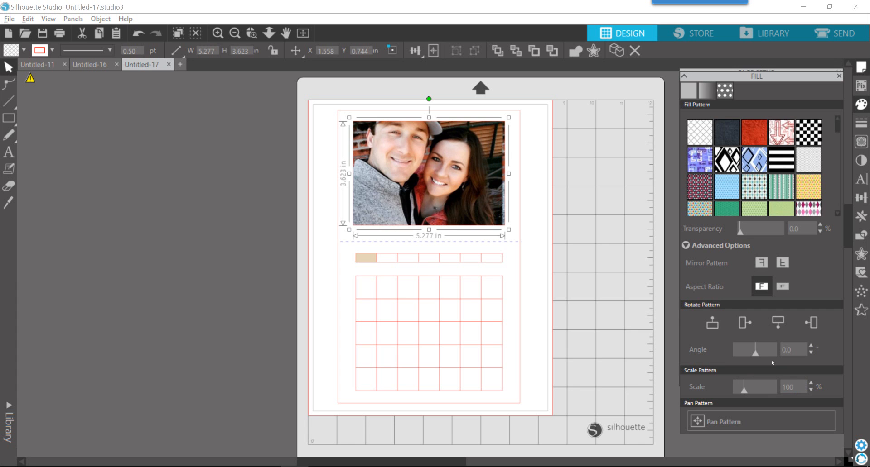
{"action": "left_click", "coordinate": [745, 323]}
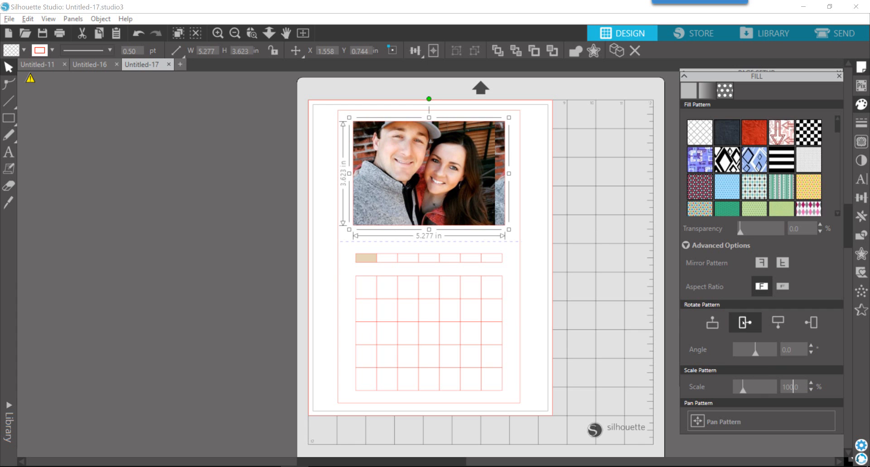
- Tilt the photo to -30°, enlarge it to 147% and pan it to frame both faces
{"action": "left_click_drag", "start_coordinate": [771, 349], "coordinate": [756, 349]}
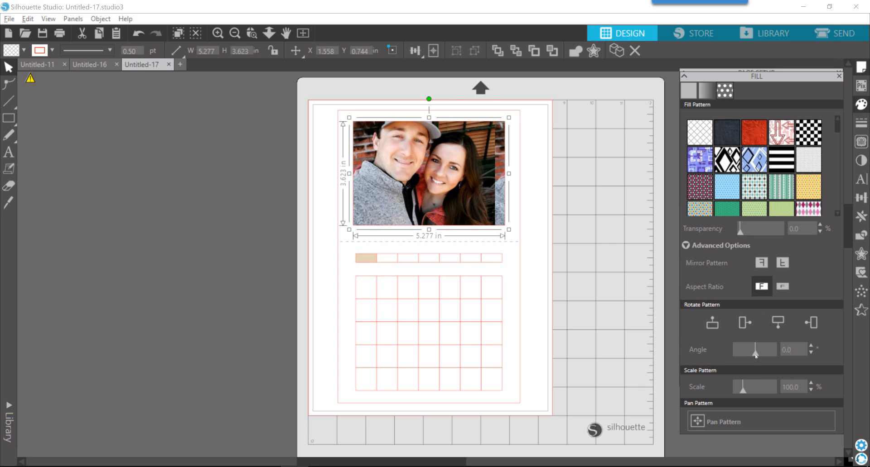
{"action": "left_click_drag", "start_coordinate": [755, 350], "coordinate": [752, 350]}
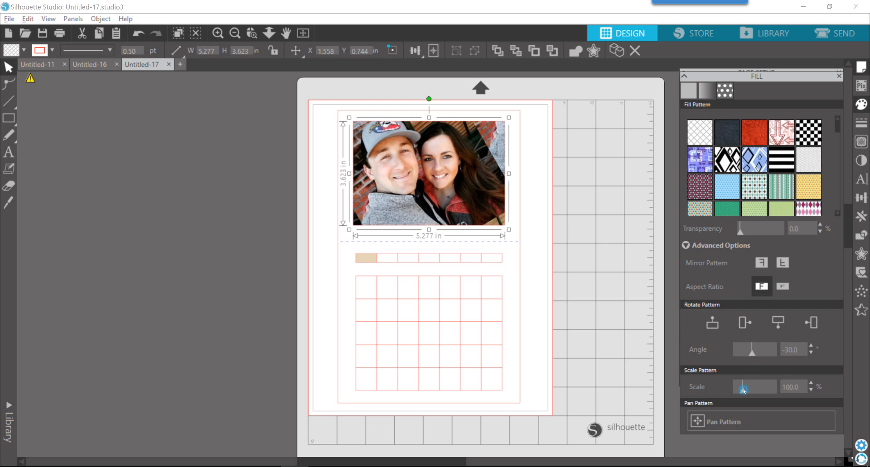
{"action": "left_click_drag", "start_coordinate": [743, 387], "coordinate": [754, 387]}
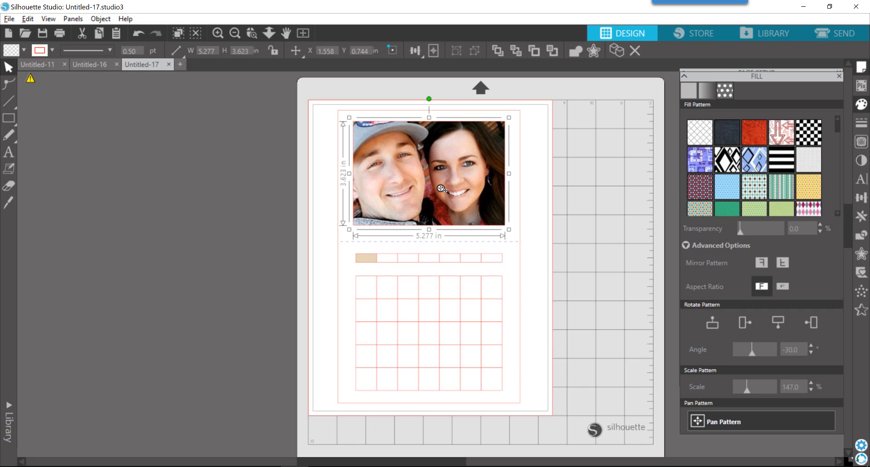
{"action": "left_click_drag", "start_coordinate": [441, 189], "coordinate": [429, 178]}
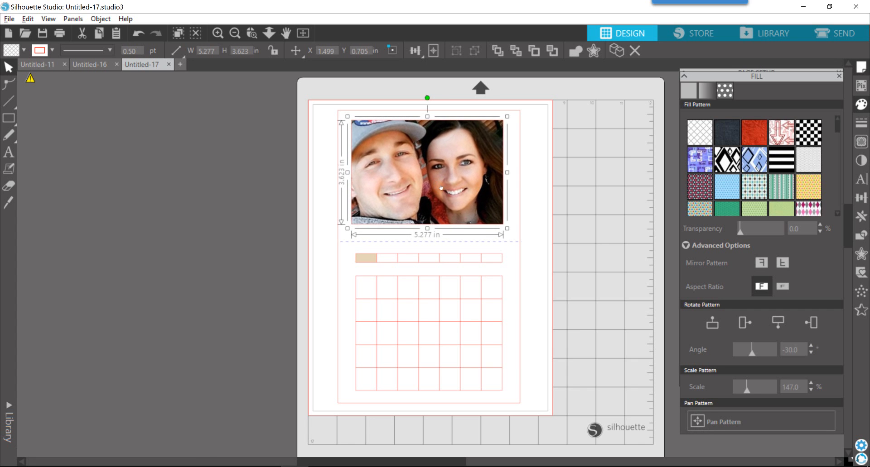
{"action": "left_click_drag", "start_coordinate": [438, 188], "coordinate": [436, 212]}
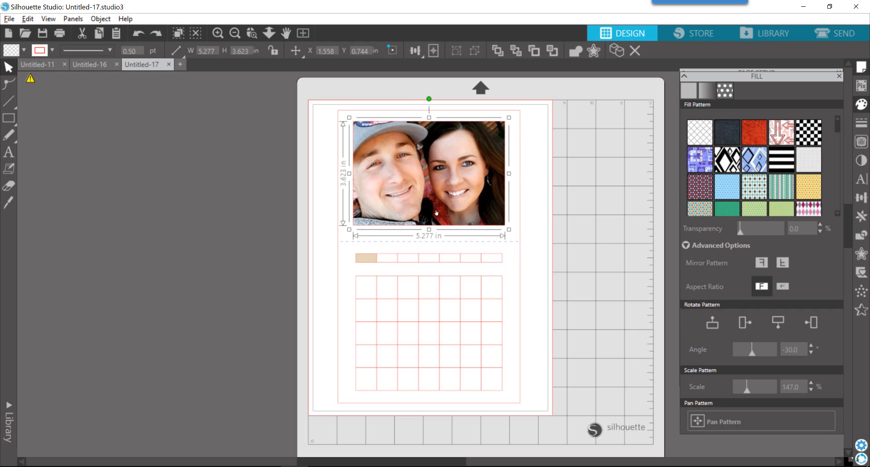
{"action": "mouse_move", "coordinate": [493, 276]}
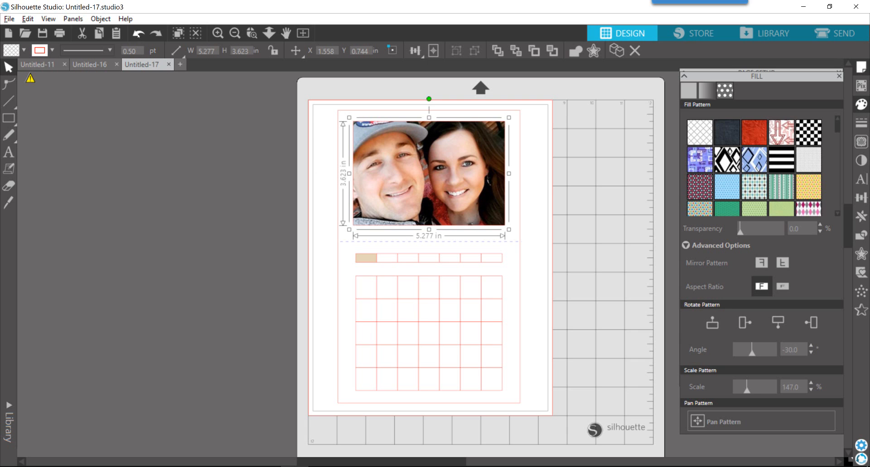
{"action": "mouse_move", "coordinate": [140, 31]}
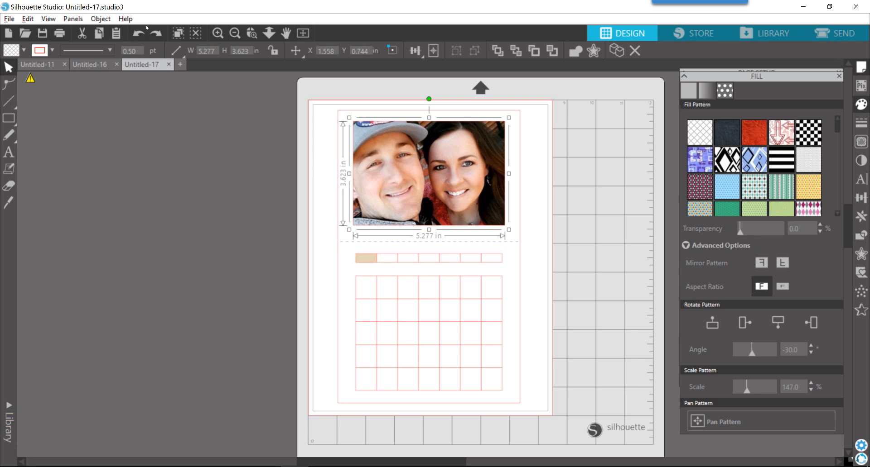
{"action": "mouse_move", "coordinate": [752, 458]}
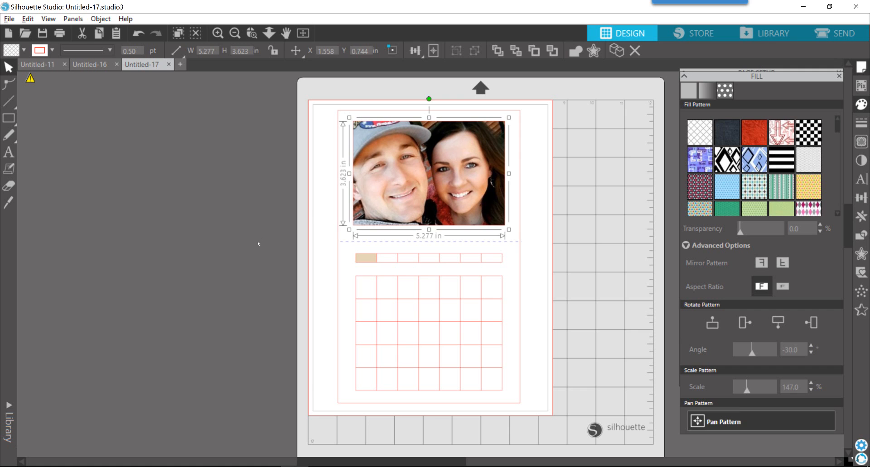
{"action": "left_click", "coordinate": [258, 246]}
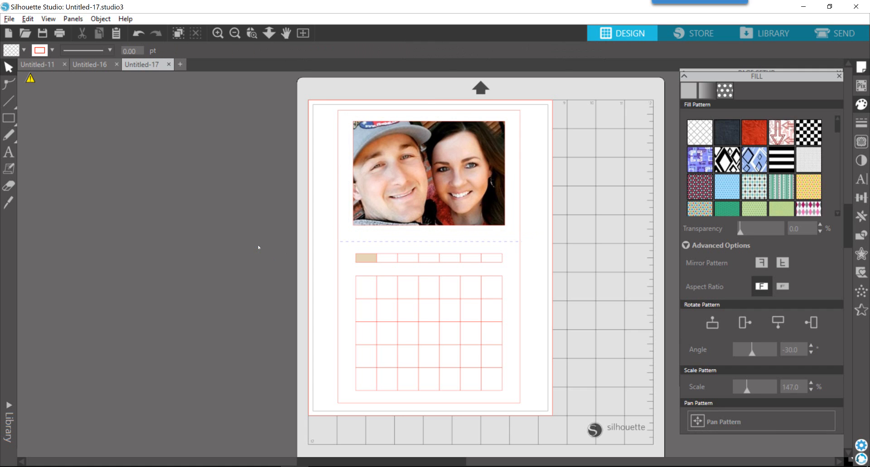
{"action": "left_click", "coordinate": [363, 258]}
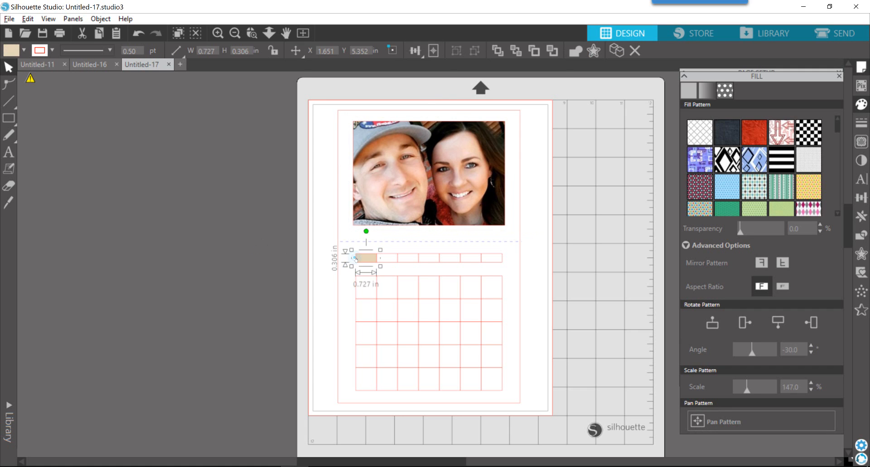
- Remove the tan fill from the weekday row and grid and give them black lines
{"action": "left_click", "coordinate": [688, 90]}
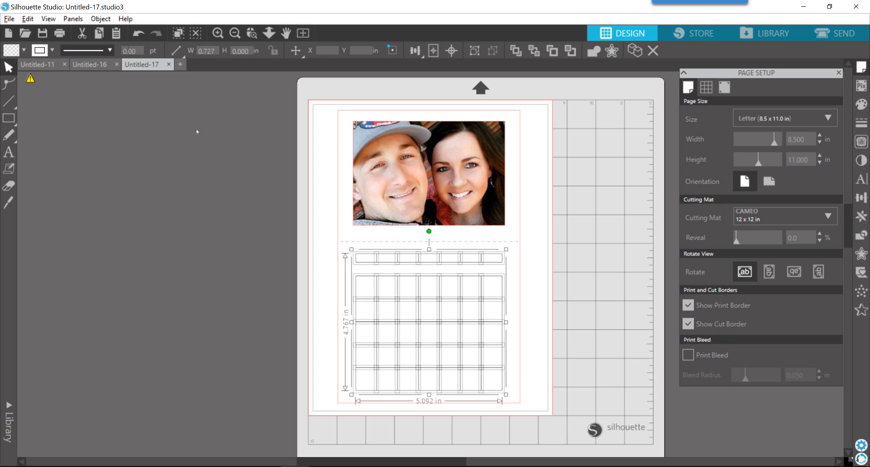
{"action": "mouse_move", "coordinate": [365, 371]}
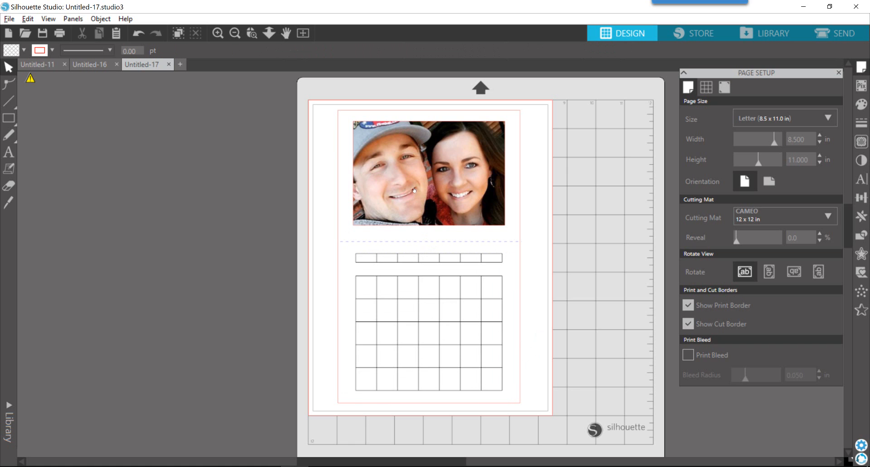
{"action": "left_click", "coordinate": [428, 173]}
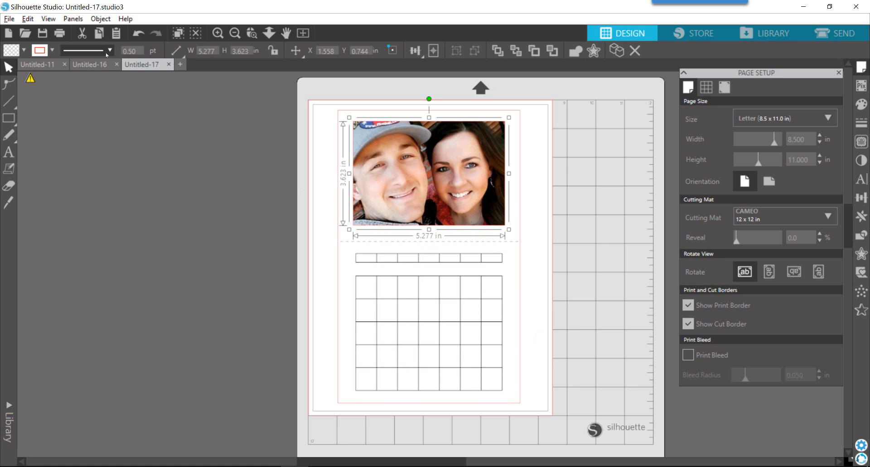
{"action": "left_click", "coordinate": [38, 50]}
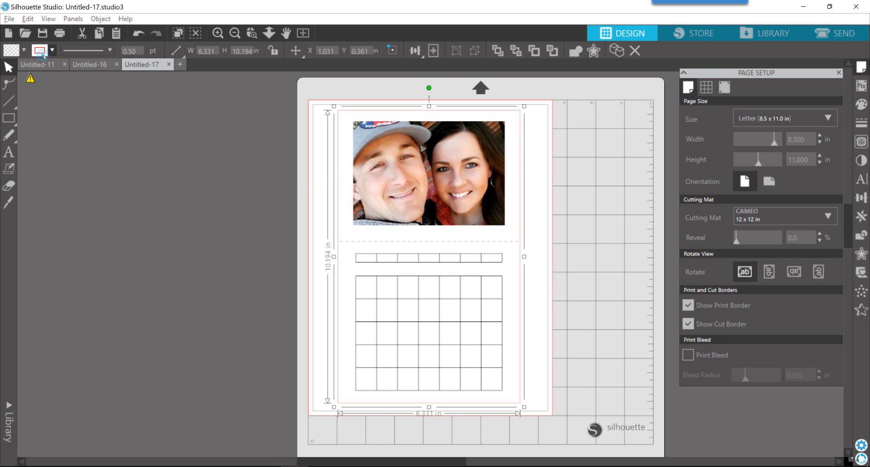
{"action": "left_click", "coordinate": [40, 50]}
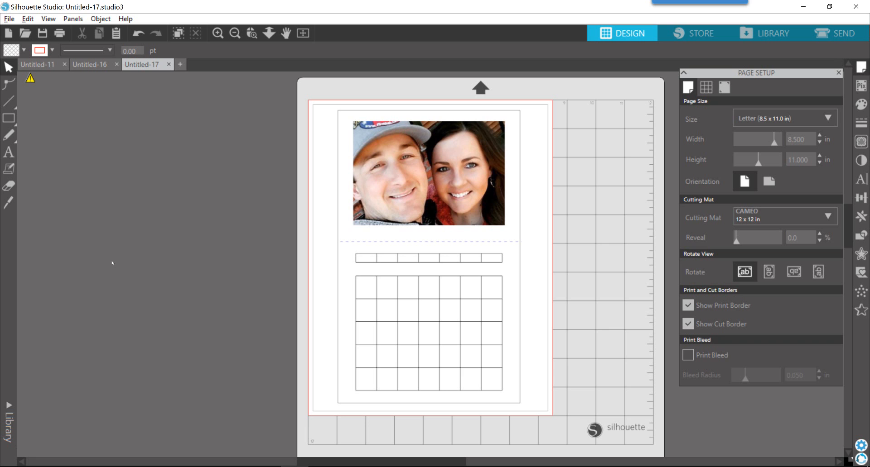
{"action": "mouse_move", "coordinate": [352, 307]}
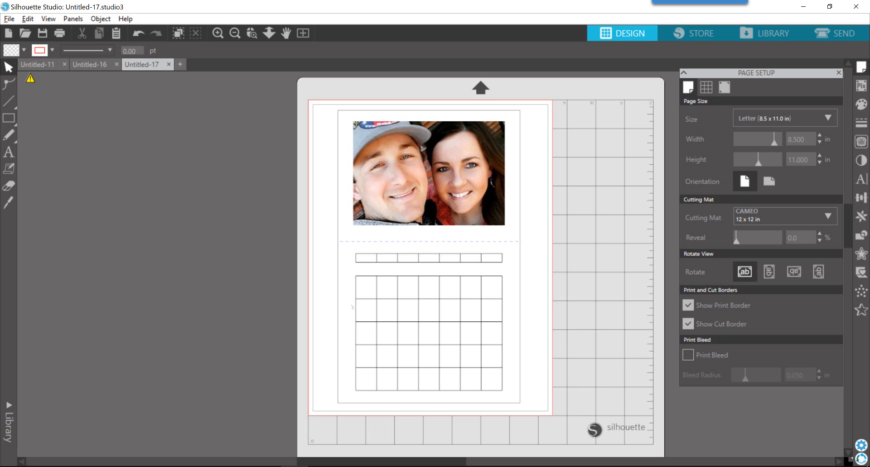
- Fill the large background rectangle behind the photo and grid pale mint green
{"action": "left_click", "coordinate": [428, 332]}
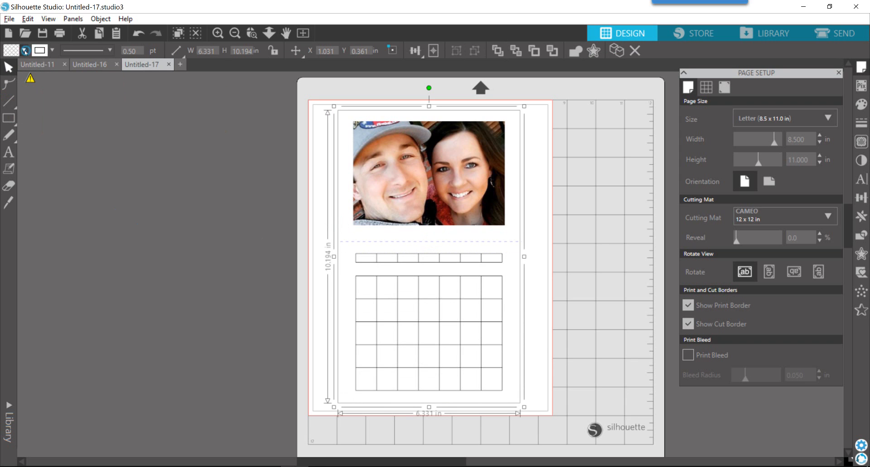
{"action": "left_click", "coordinate": [11, 49]}
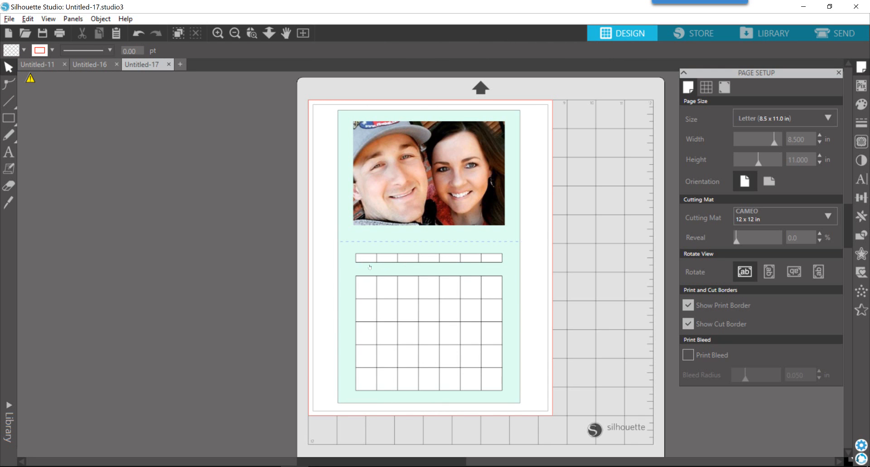
{"action": "mouse_move", "coordinate": [496, 298]}
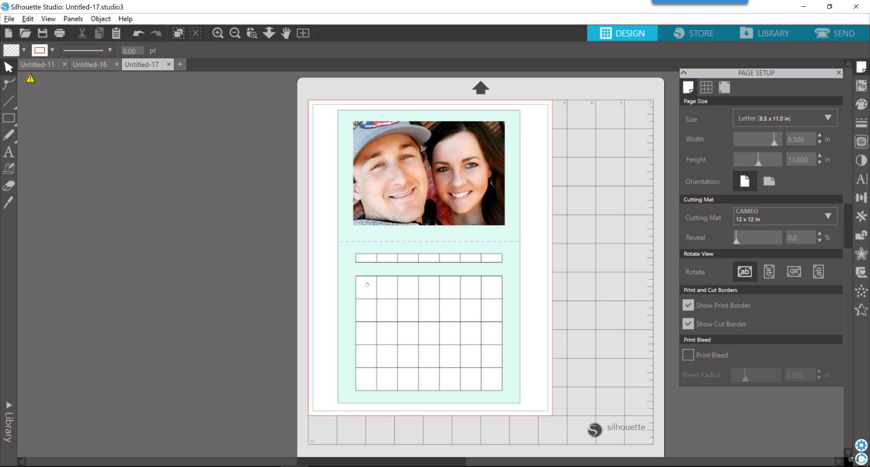
{"action": "mouse_move", "coordinate": [341, 261]}
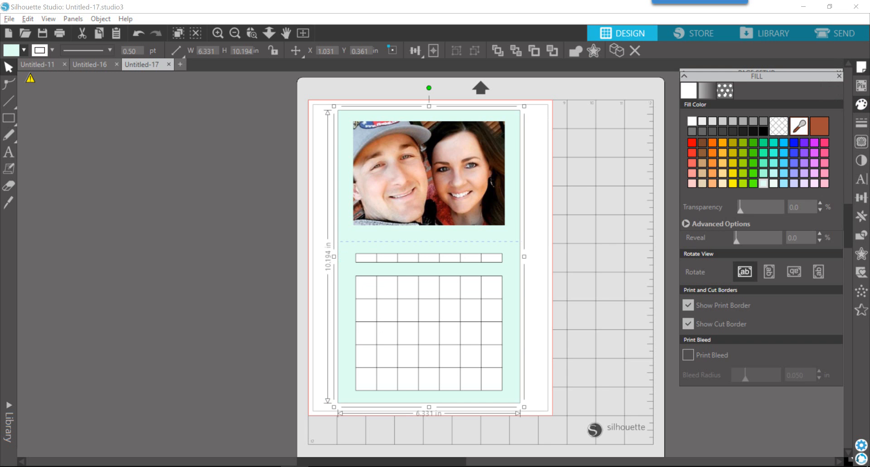
- Switch the background to a pattern fill and try plaid, then black and white stripes
{"action": "left_click", "coordinate": [723, 91]}
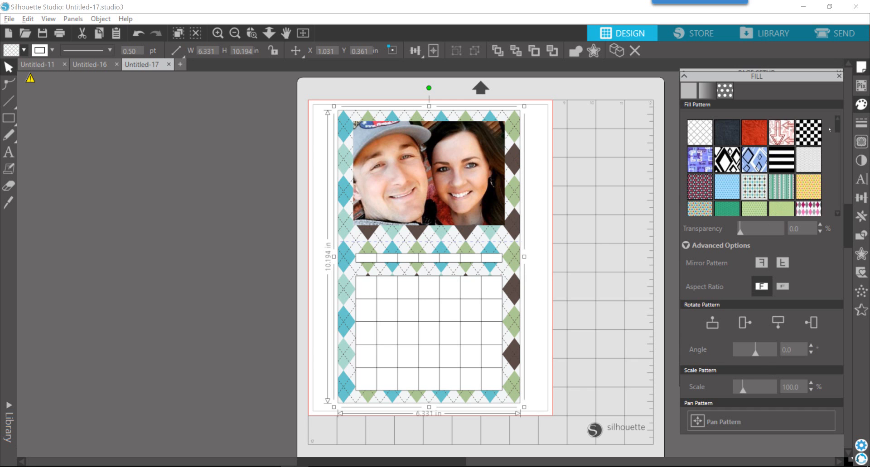
{"action": "scroll", "scroll_direction": "down", "scroll_amount": 3}
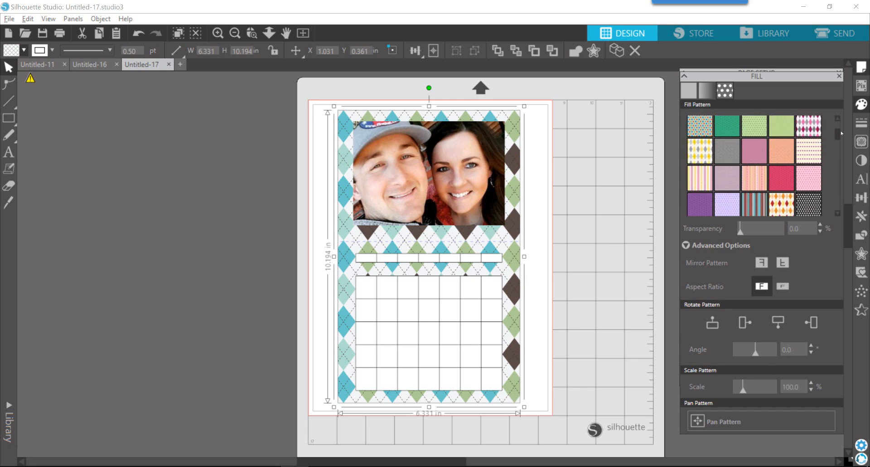
{"action": "scroll", "scroll_direction": "down", "scroll_amount": 3}
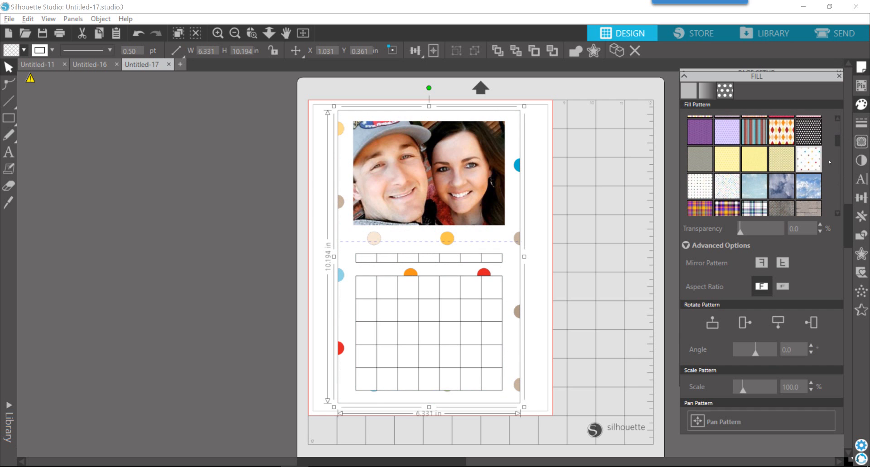
{"action": "scroll", "scroll_direction": "down", "scroll_amount": 3}
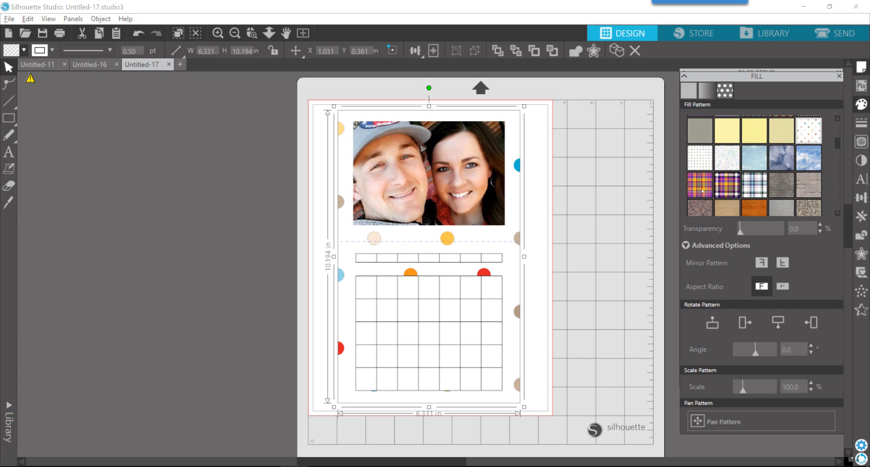
{"action": "left_click", "coordinate": [701, 186]}
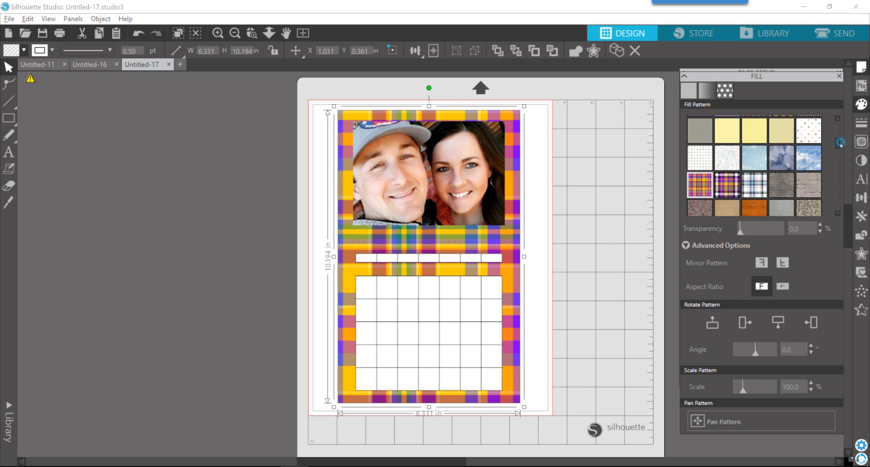
{"action": "scroll", "scroll_direction": "down", "scroll_amount": 3}
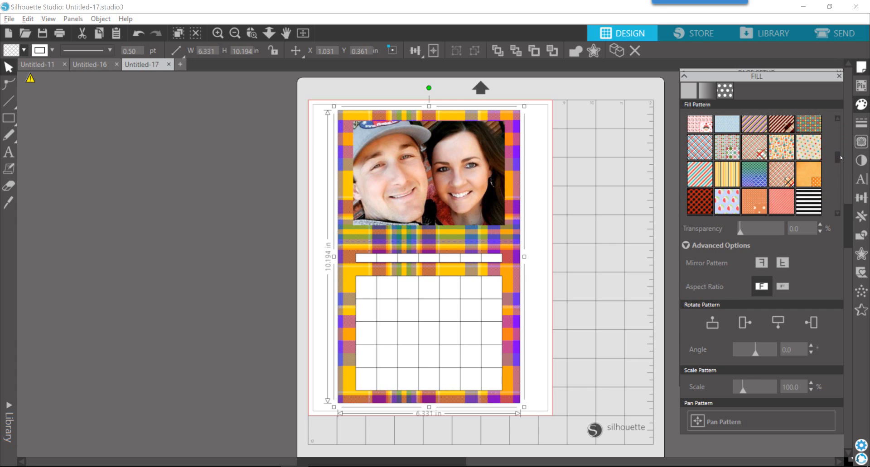
{"action": "scroll", "scroll_direction": "down", "scroll_amount": 3}
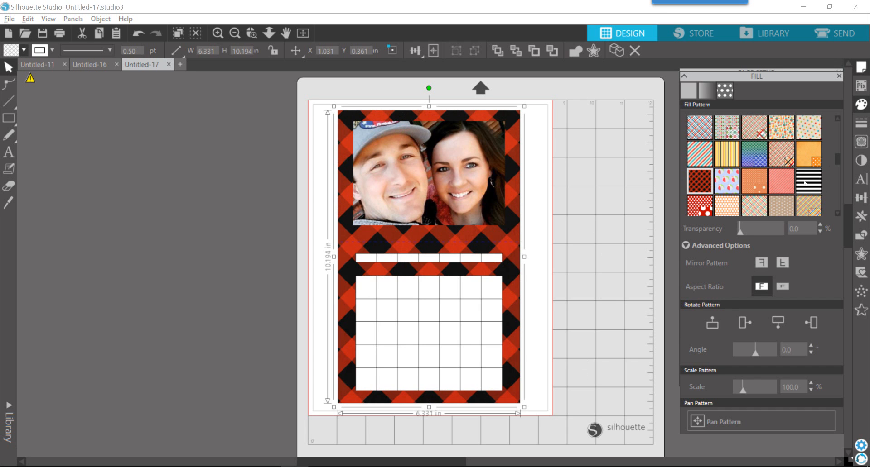
{"action": "left_click", "coordinate": [807, 180]}
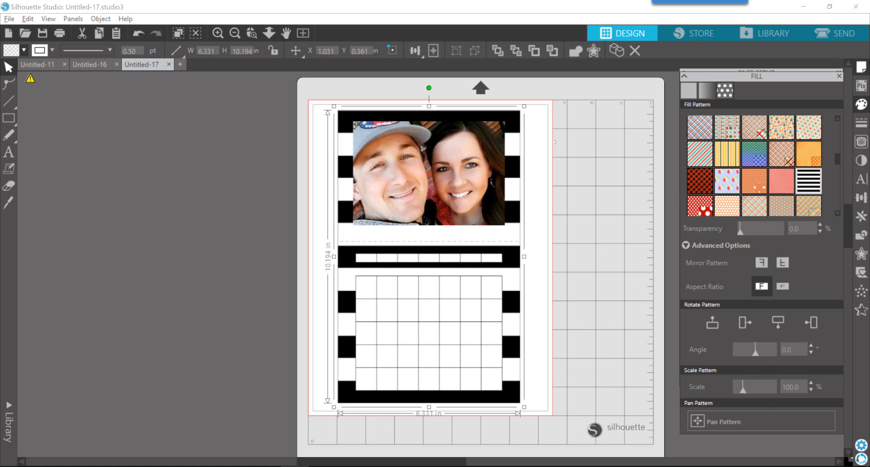
{"action": "mouse_move", "coordinate": [555, 142]}
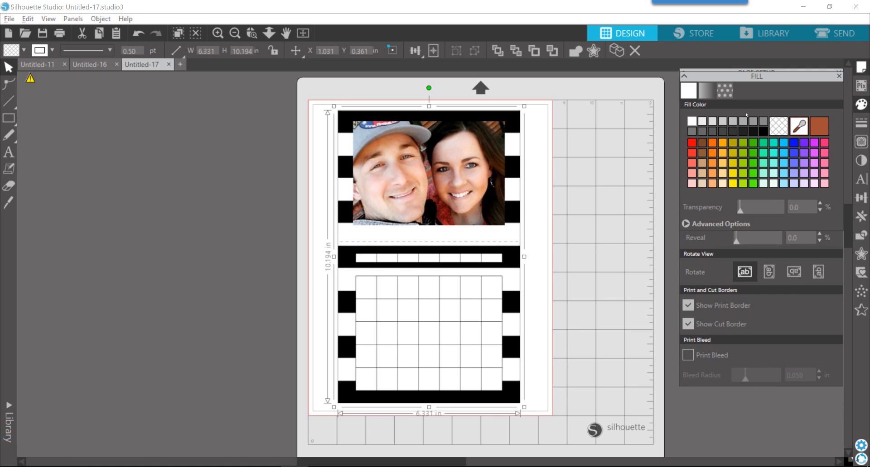
- Return to the pattern list and settle on the polka-dot kraft paper pattern
{"action": "left_click", "coordinate": [723, 91]}
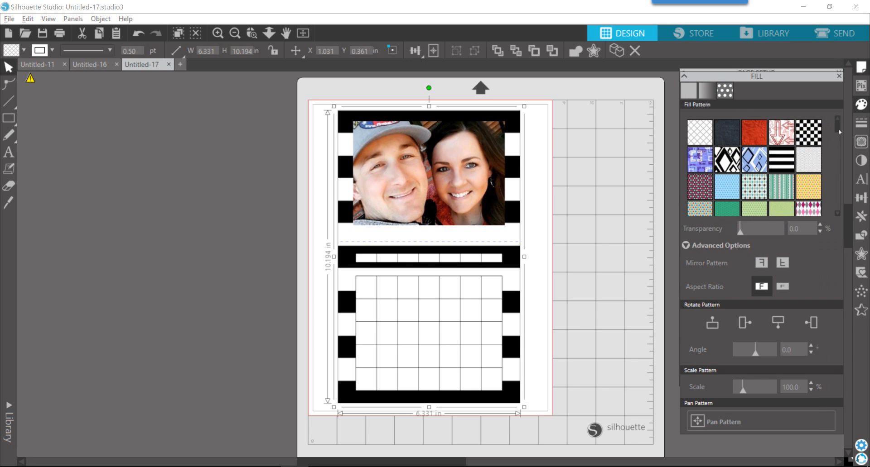
{"action": "scroll", "scroll_direction": "down", "scroll_amount": 3}
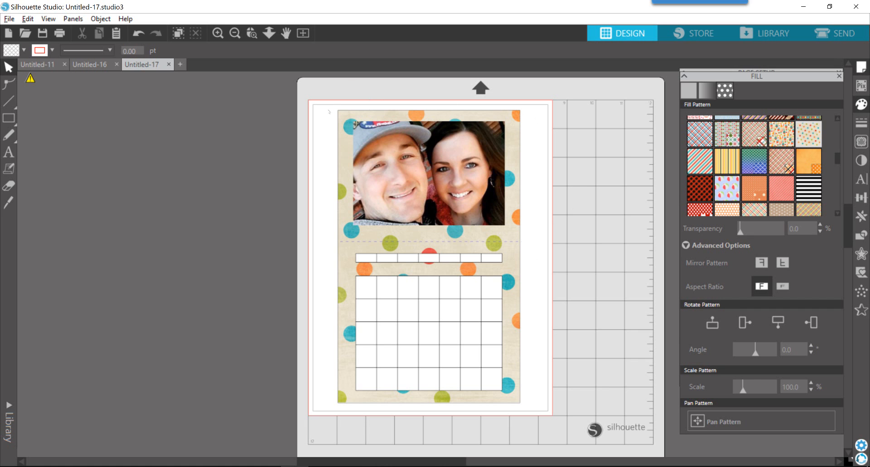
{"action": "left_click", "coordinate": [9, 18]}
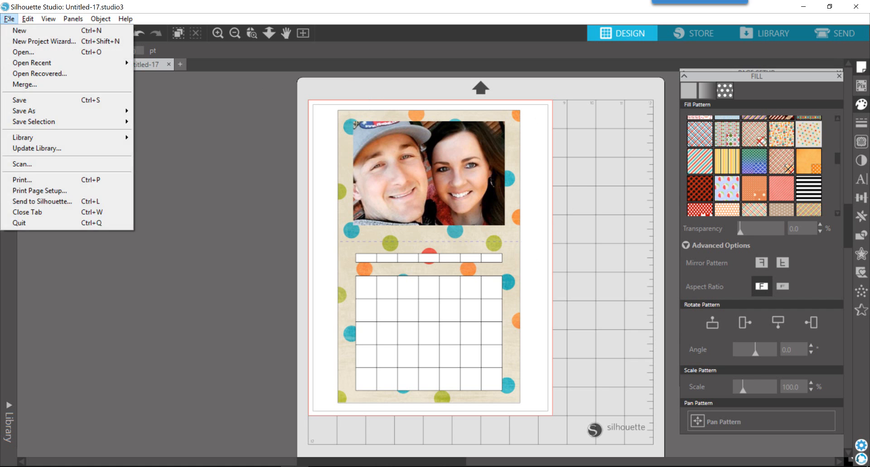
{"action": "mouse_move", "coordinate": [246, 154]}
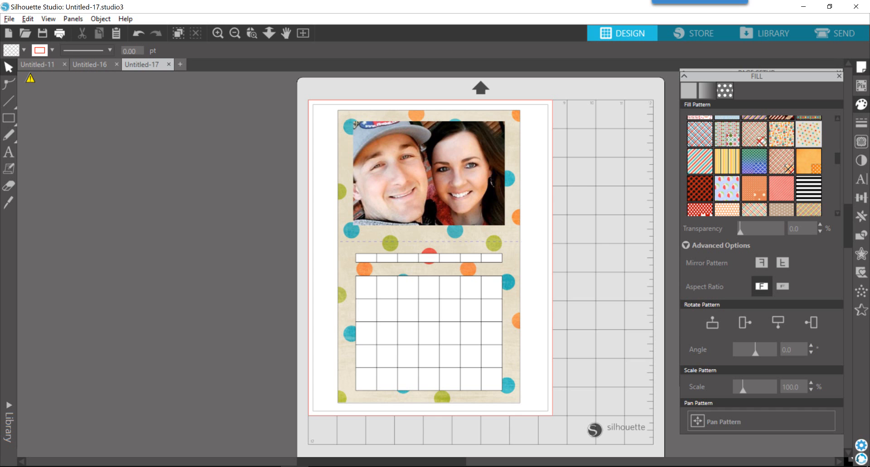
{"action": "mouse_move", "coordinate": [107, 219]}
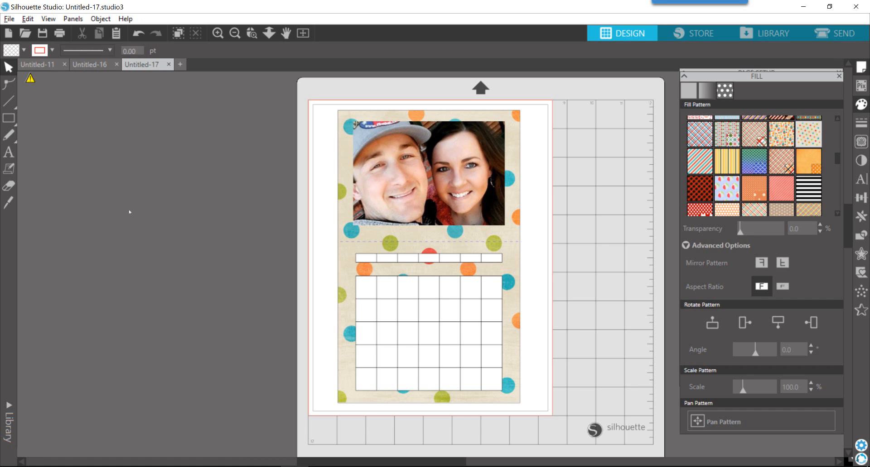
{"action": "mouse_move", "coordinate": [154, 234]}
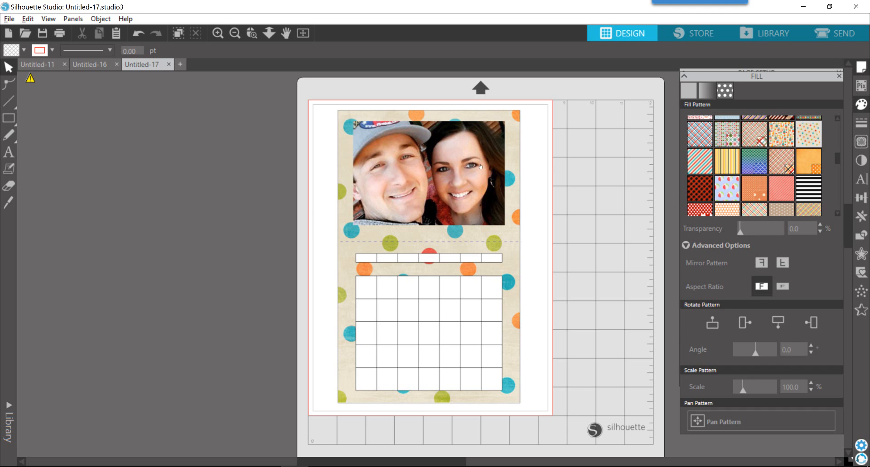
{"action": "mouse_move", "coordinate": [548, 120]}
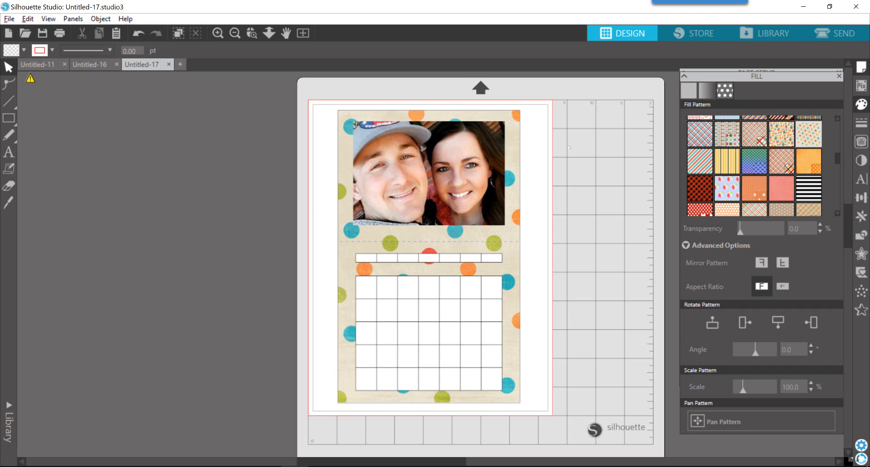
{"action": "mouse_move", "coordinate": [572, 161]}
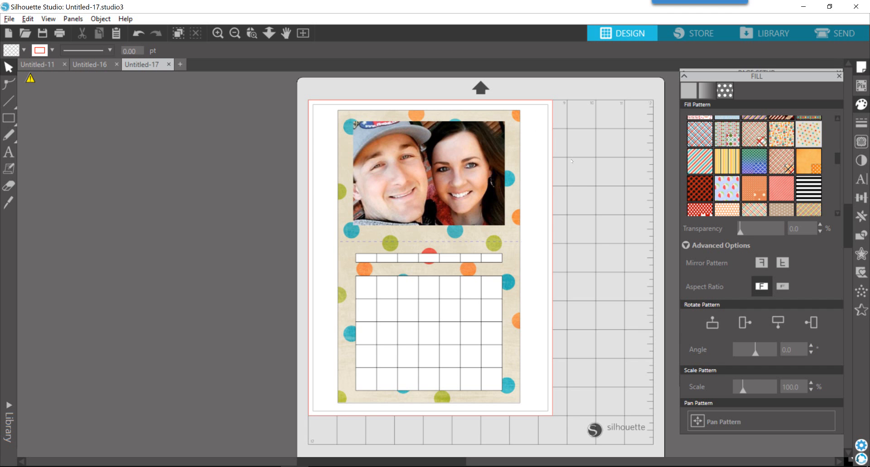
{"action": "mouse_move", "coordinate": [511, 180]}
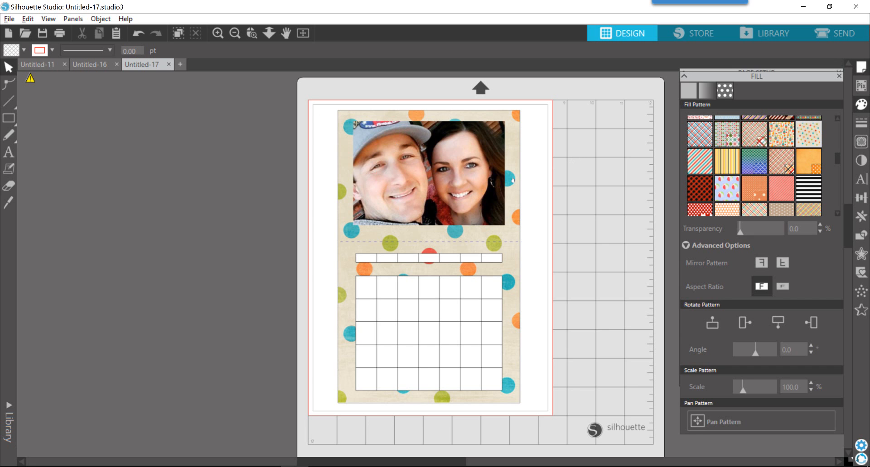
{"action": "mouse_move", "coordinate": [444, 188]}
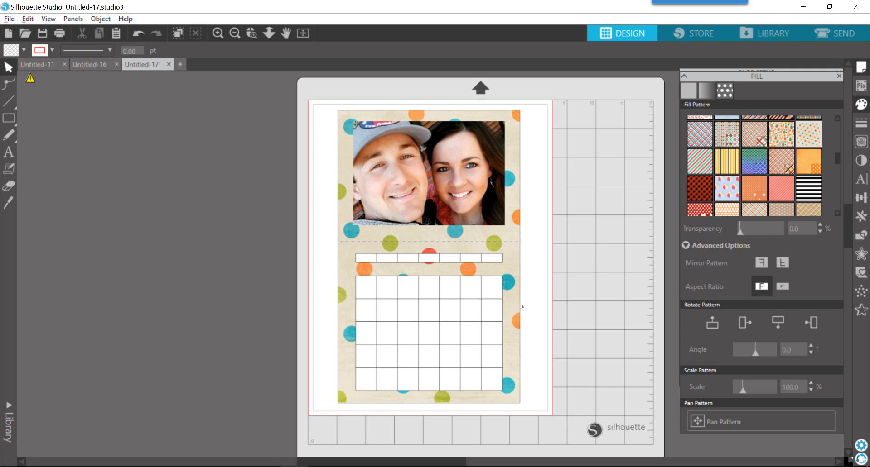
{"action": "mouse_move", "coordinate": [583, 205]}
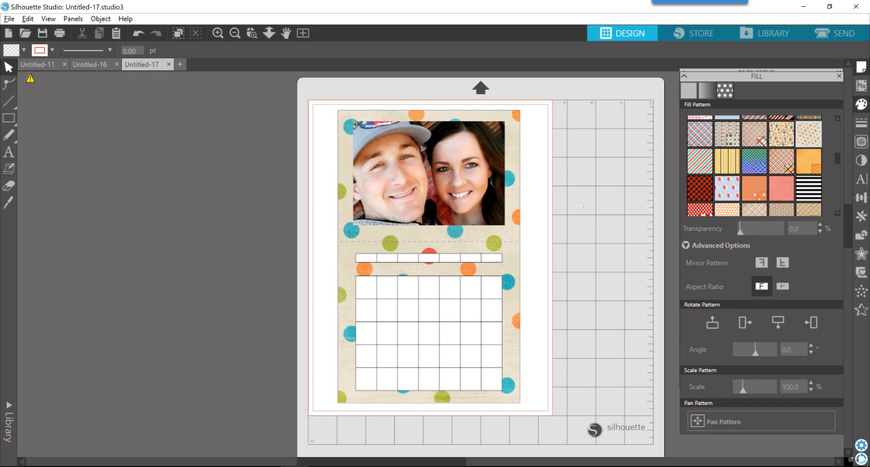
{"action": "mouse_move", "coordinate": [589, 201]}
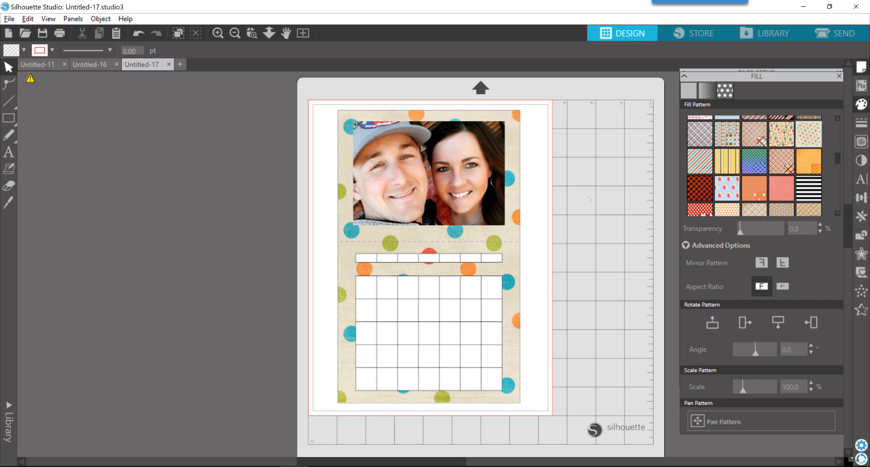